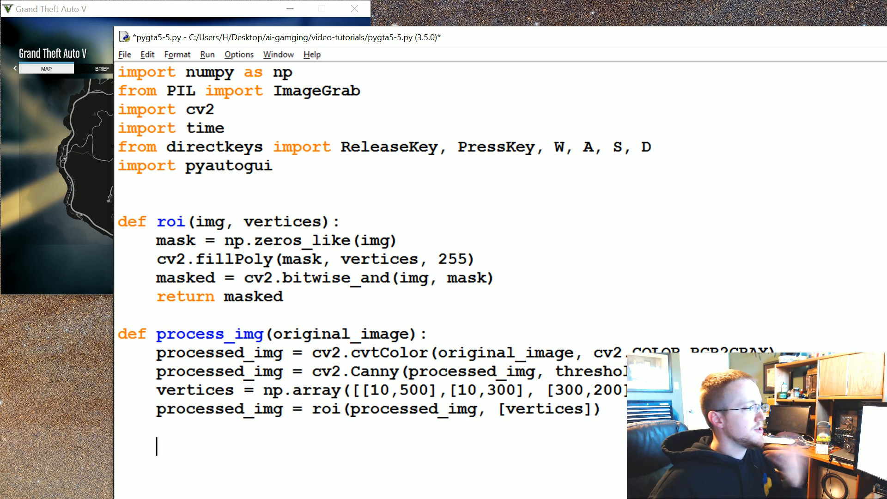
# - Write lines = cv2.HoughLinesP(processed_img) inside process_img and begin a # comment above it
pyautogui.write('lines')
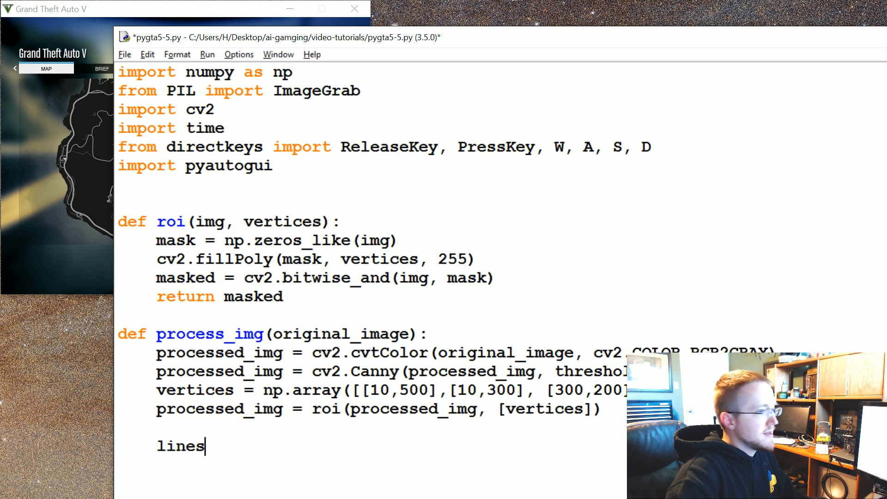
pyautogui.write('=')
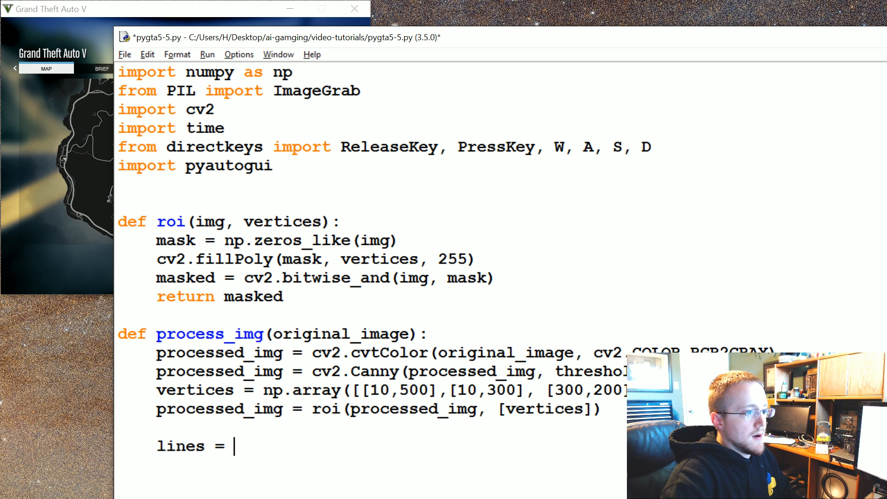
pyautogui.write('cv2.Hough')
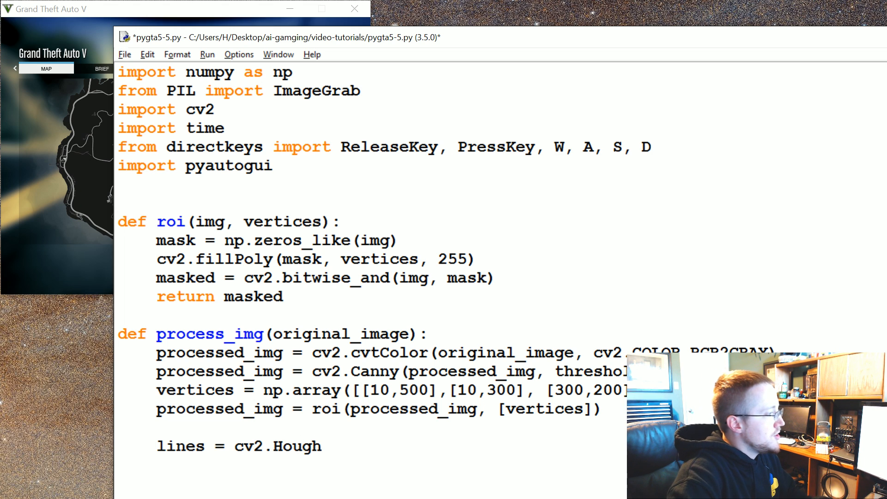
pyautogui.write('Lin')
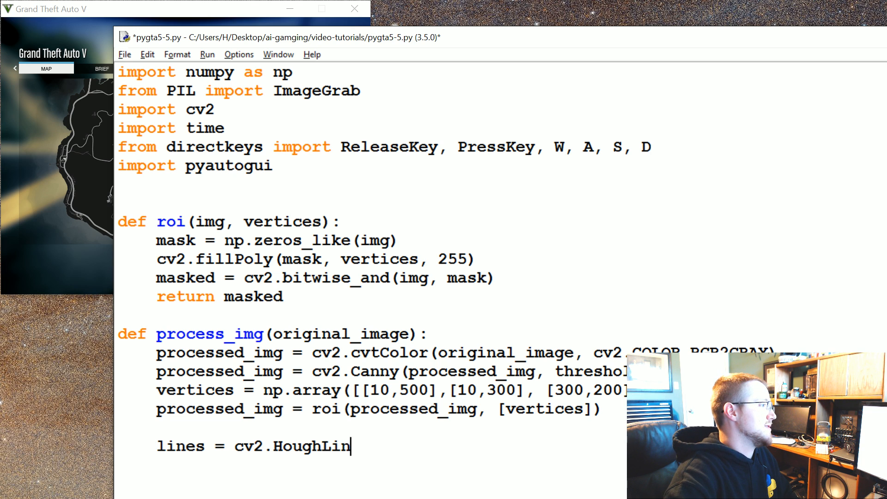
pyautogui.write('es')
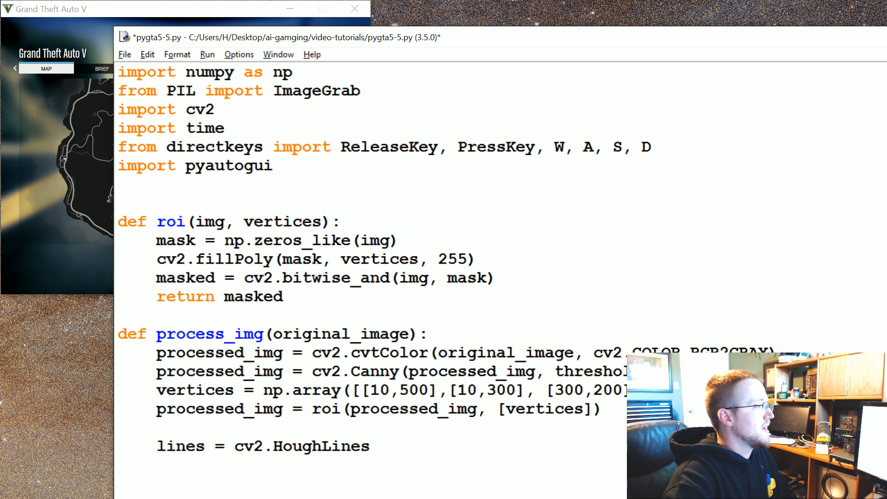
pyautogui.write('P')
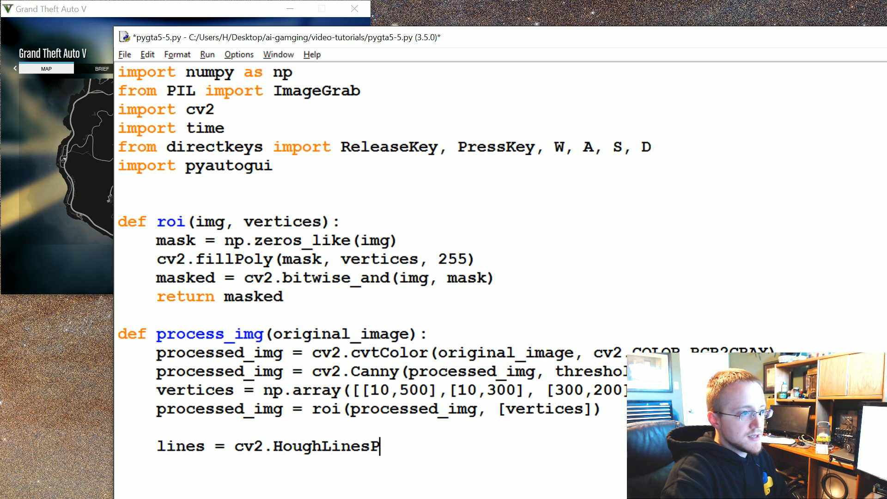
pyautogui.write('()')
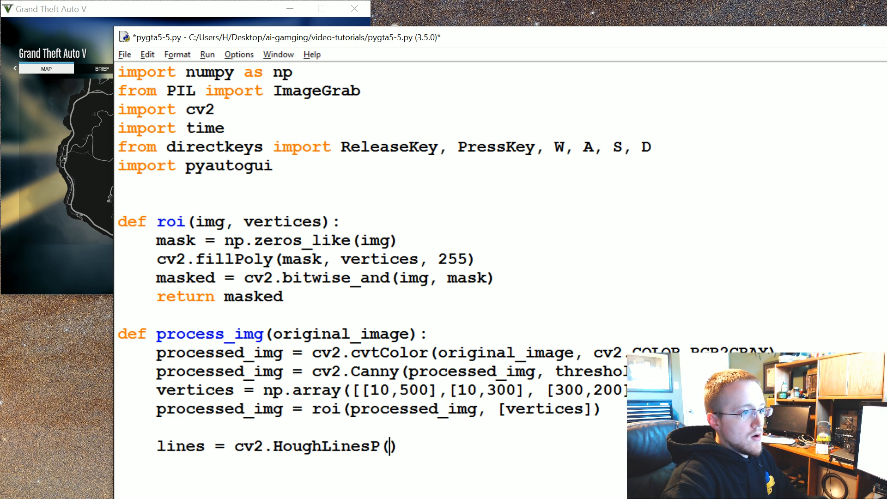
pyautogui.write('processed_img')
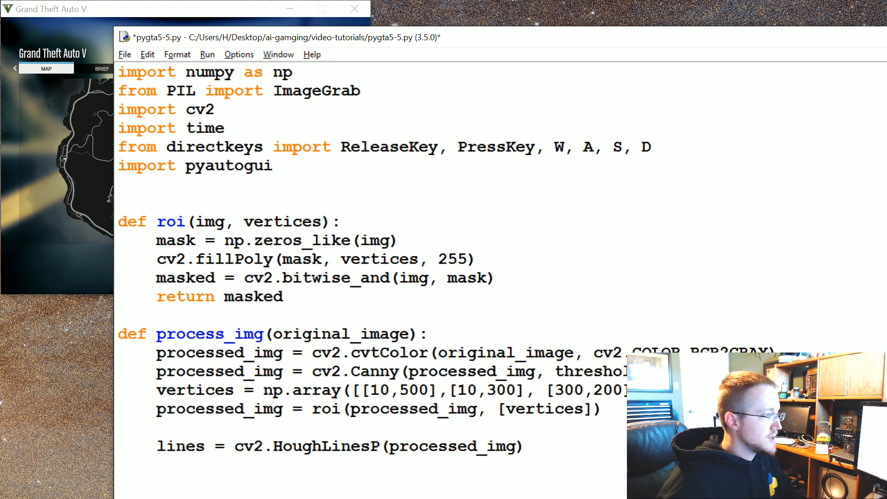
pyautogui.write('#')
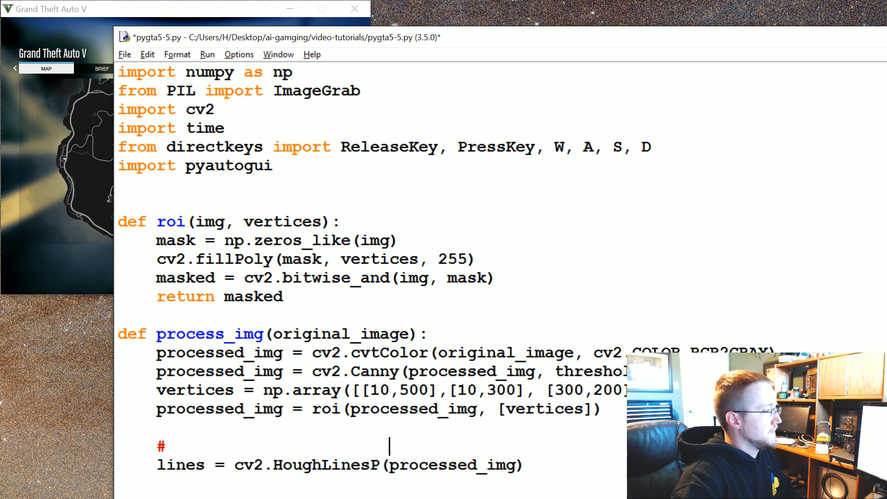
# - Write the comment word edges aligned above the processed_img argument
pyautogui.write('edges')
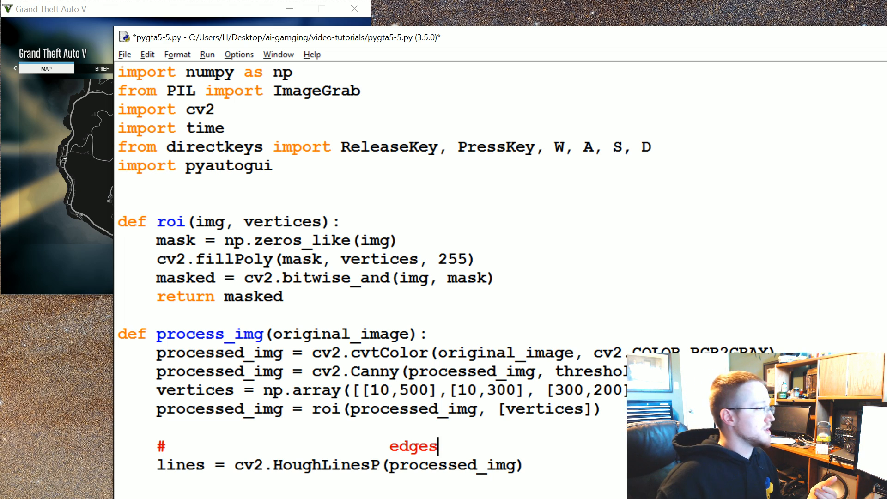
pyautogui.doubleClick(374, 371)
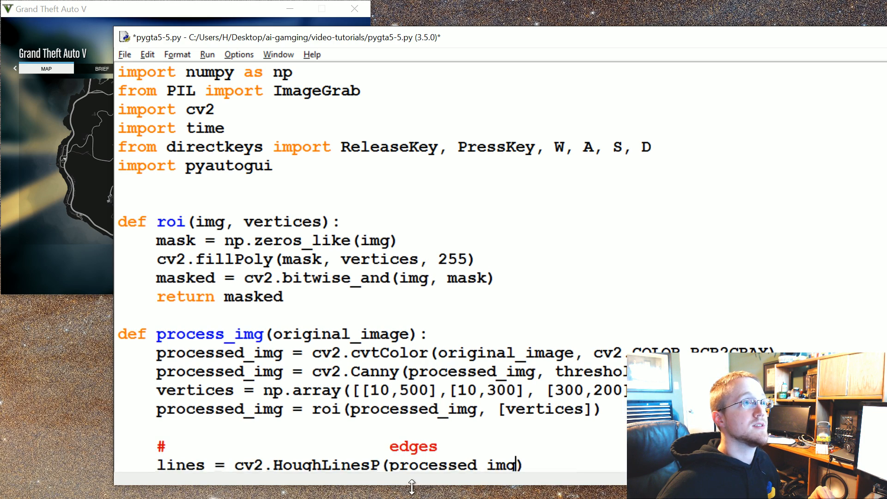
pyautogui.scroll(-3)
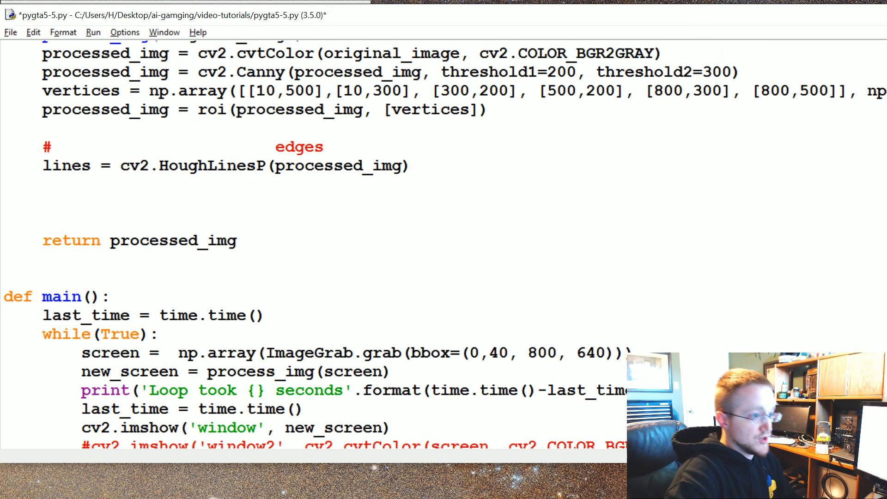
# - Extend HoughLinesP with arguments 1, np.pi/180, 180, 2 after processed_img
pyautogui.click(402, 165)
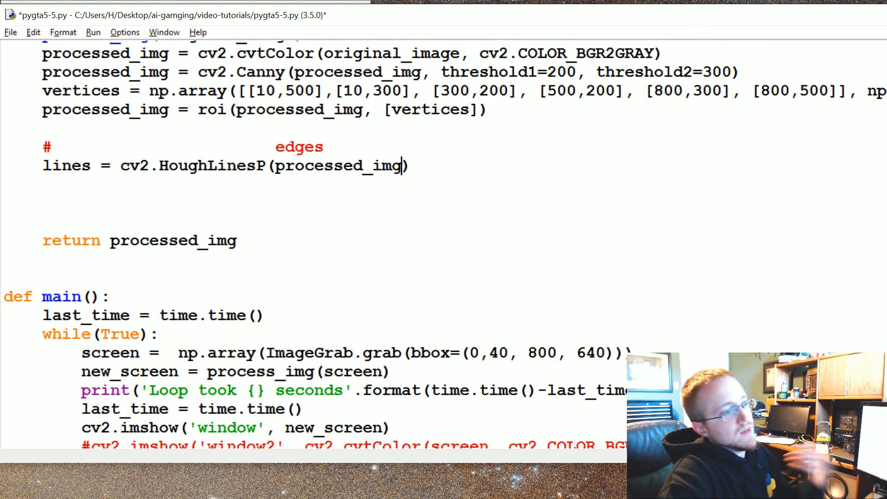
pyautogui.write(',')
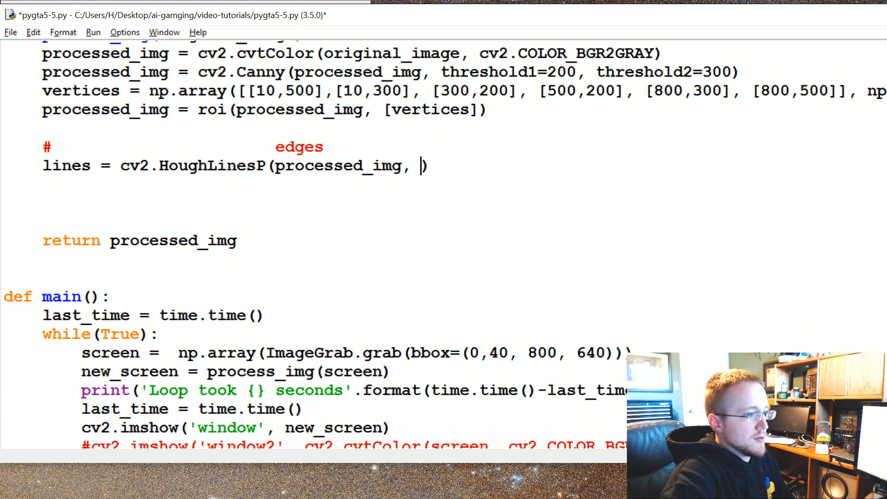
pyautogui.write('1,')
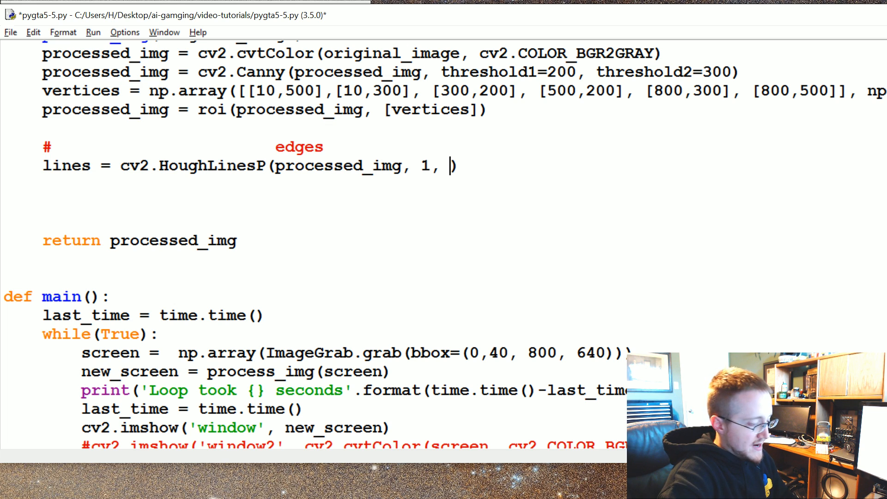
pyautogui.write('np.pi')
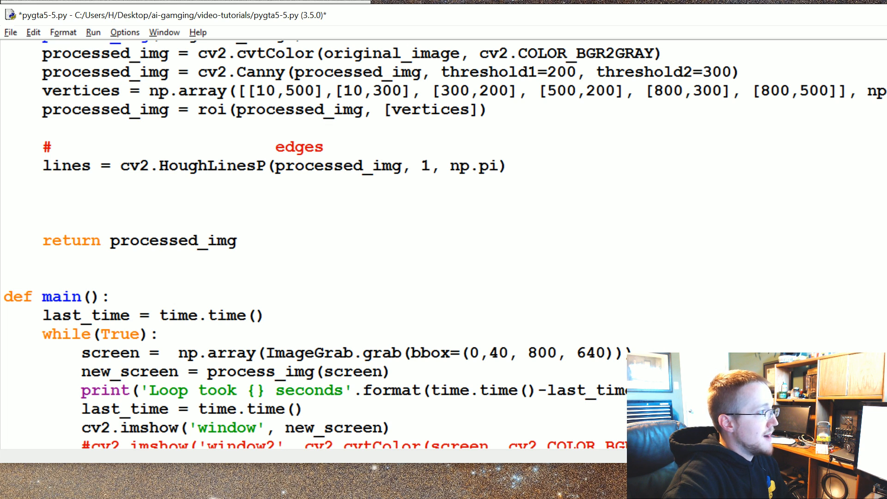
pyautogui.write('/180,')
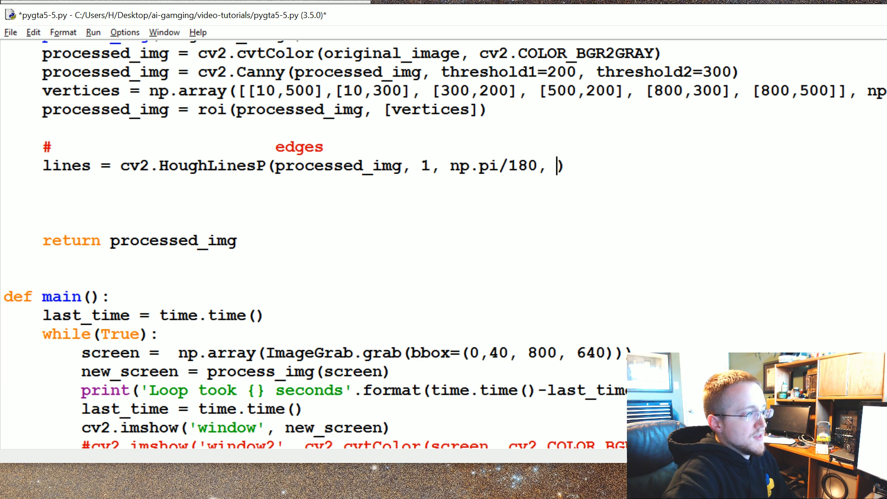
pyautogui.write('180, 2')
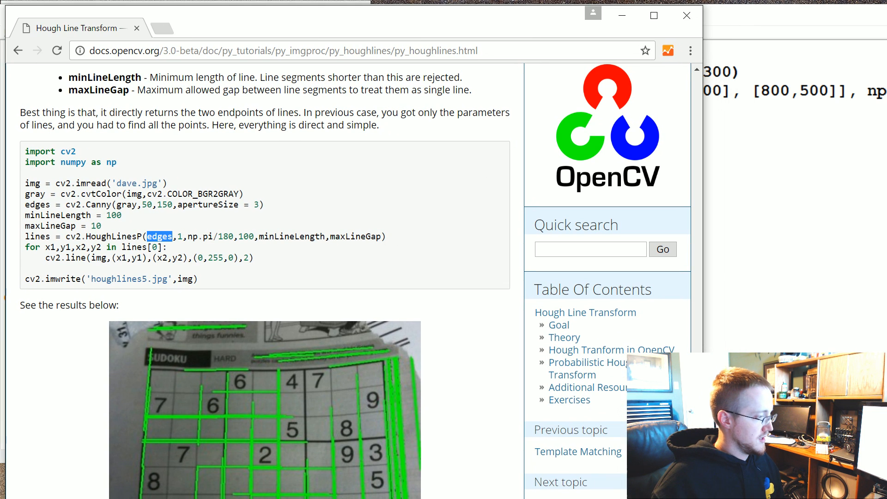
# - Scroll the OpenCV Hough Line Transform tutorial to its HoughLinesP code sample
pyautogui.scroll(-3)
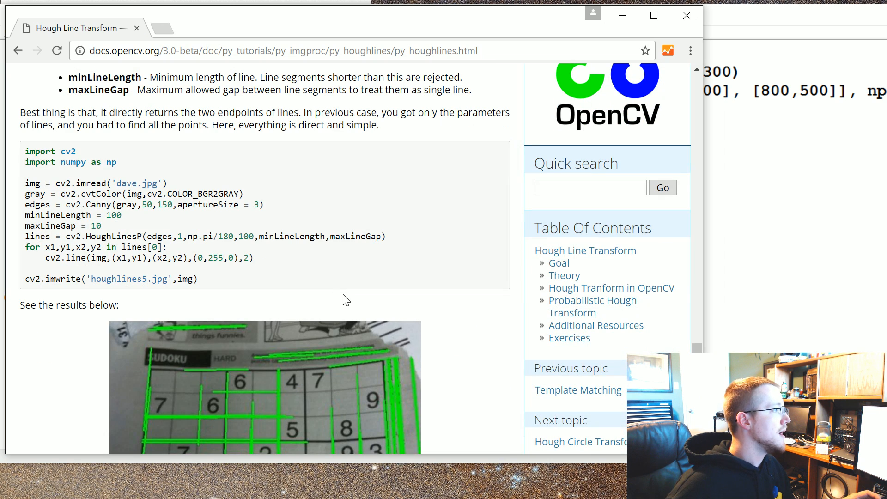
pyautogui.doubleClick(291, 236)
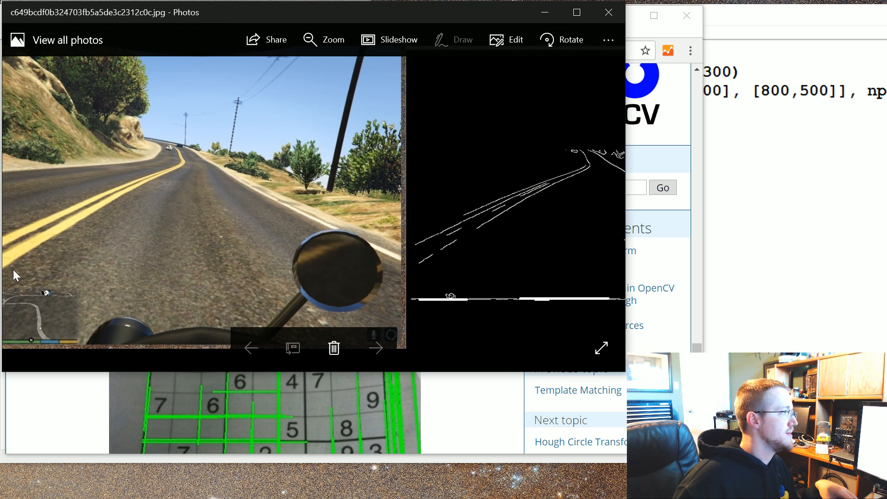
pyautogui.moveTo(31, 258)
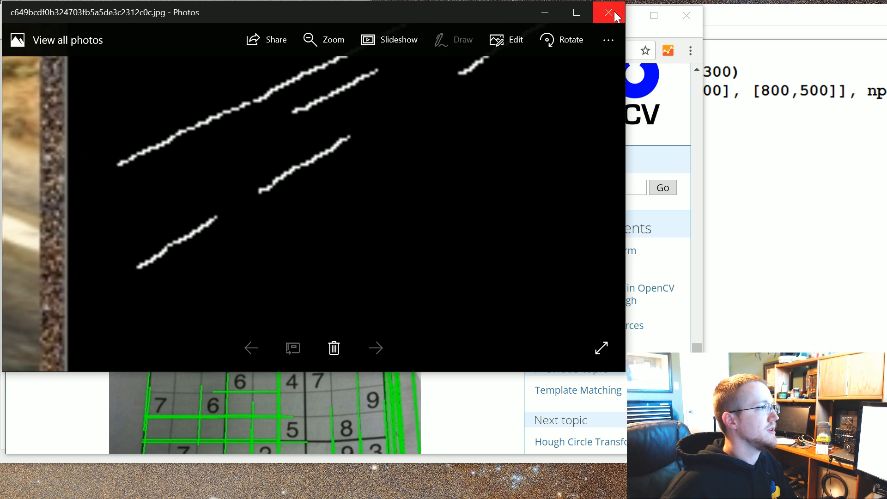
# - Close the Photos window after inspecting the edge-detected road screenshot
pyautogui.click(609, 12)
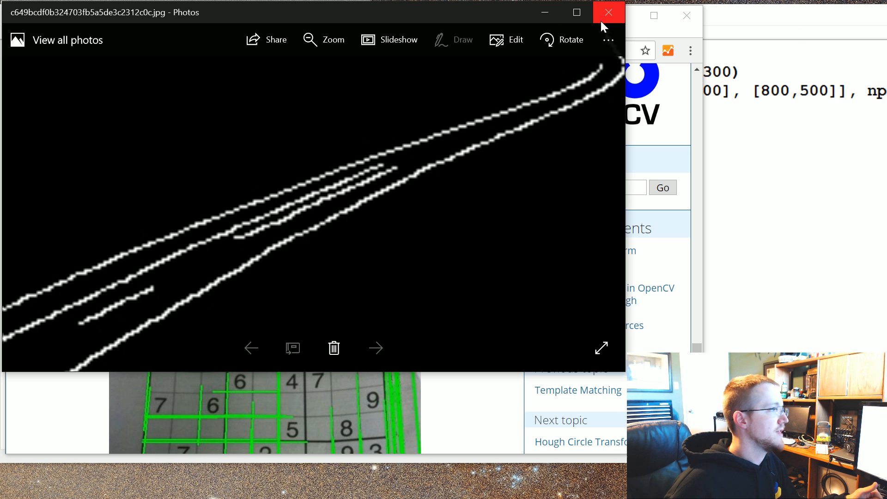
pyautogui.click(609, 12)
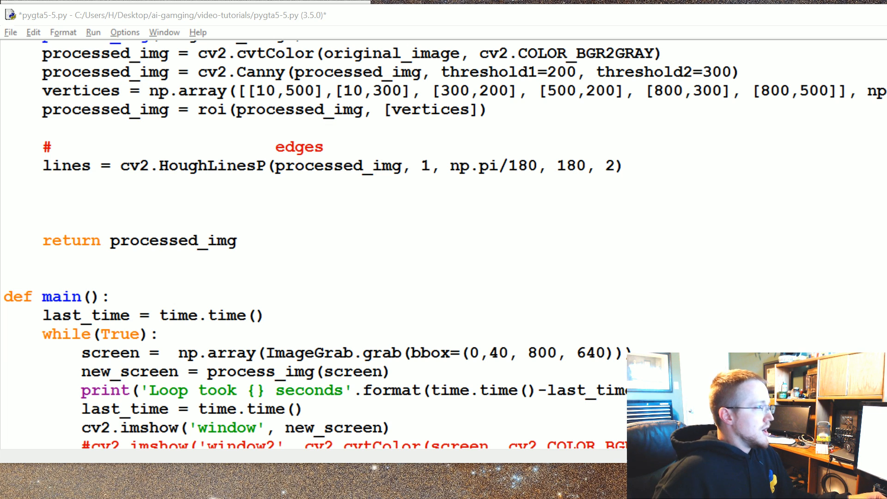
# - Make the HoughLinesP call end with 180, 20, 15 for minimum line length and gap
pyautogui.doubleClick(570, 166)
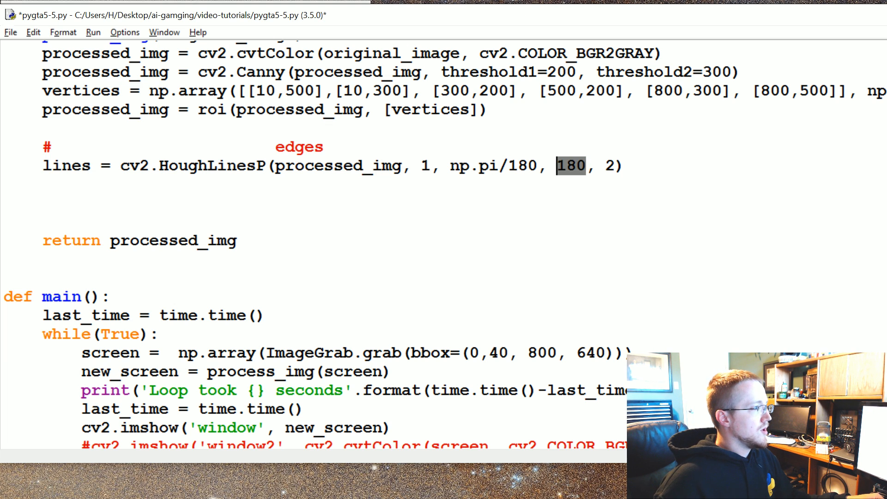
pyautogui.click(613, 165)
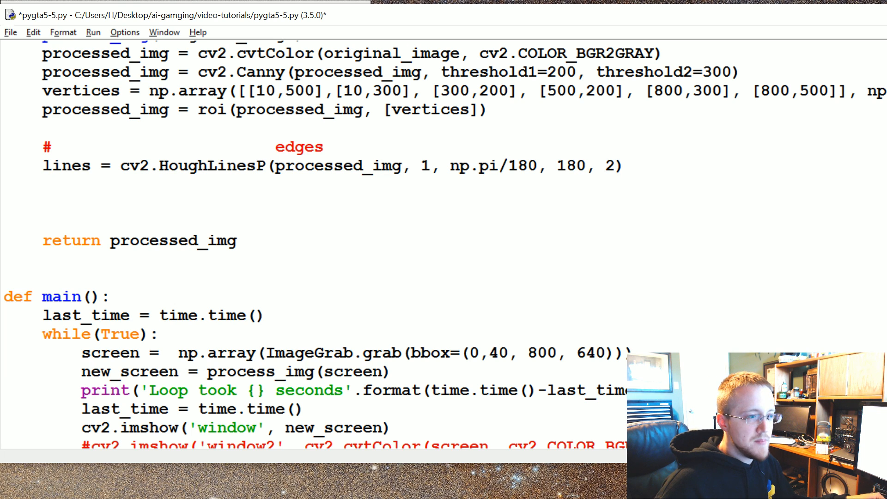
pyautogui.write('0,')
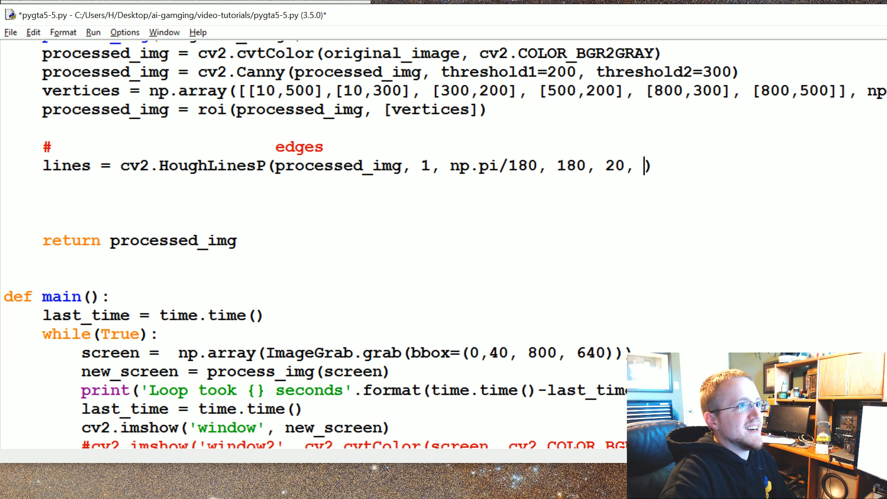
pyautogui.write('15')
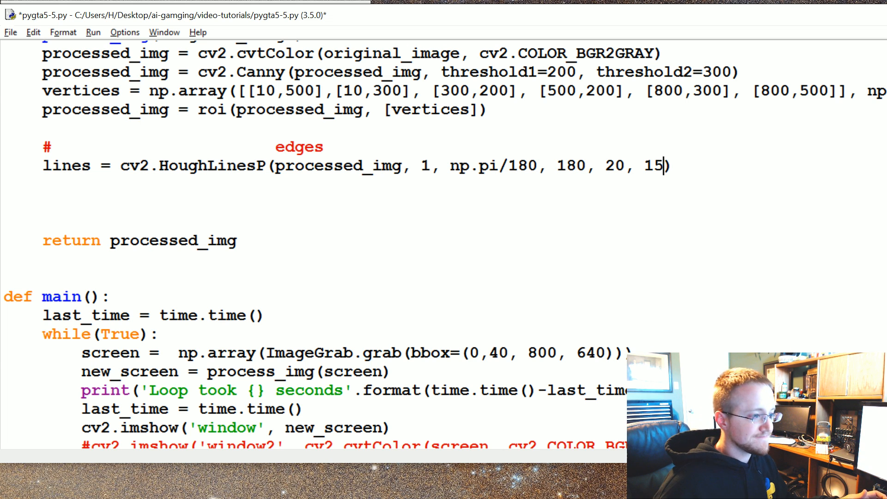
pyautogui.click(136, 165)
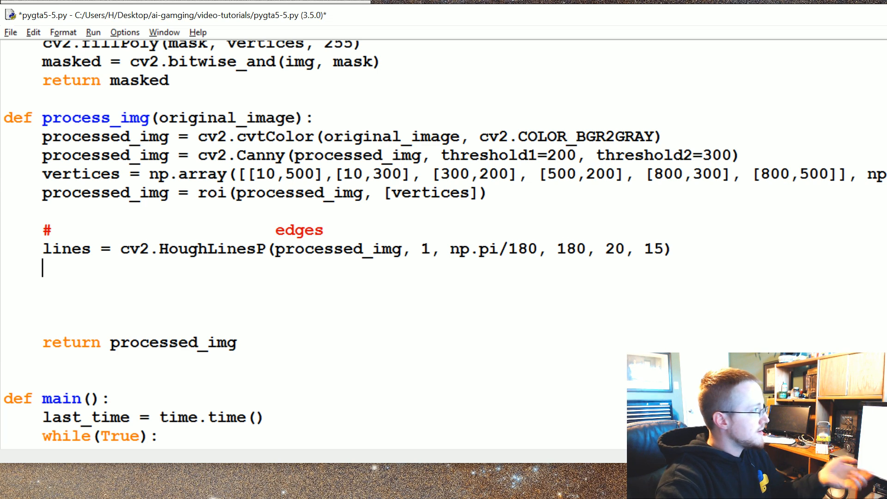
# - Call draw_lines(processed_img, lines) just below the HoughLinesP line
pyautogui.write('draw_')
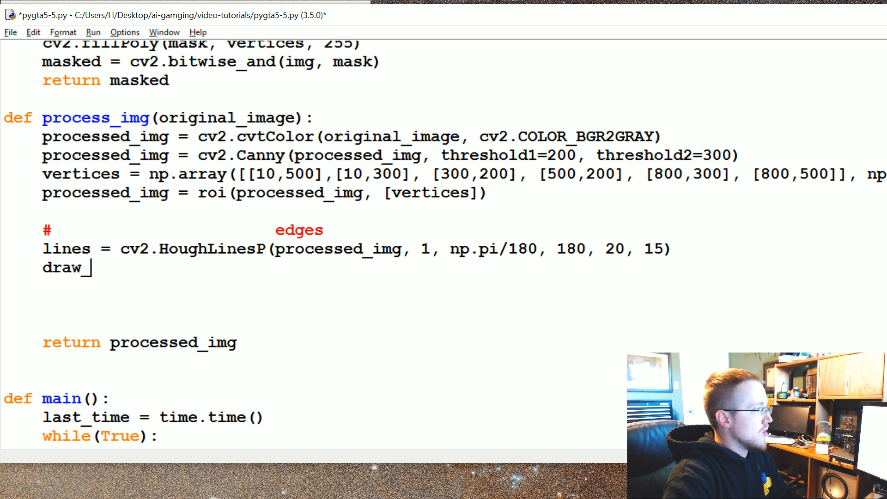
pyautogui.write('lines ()')
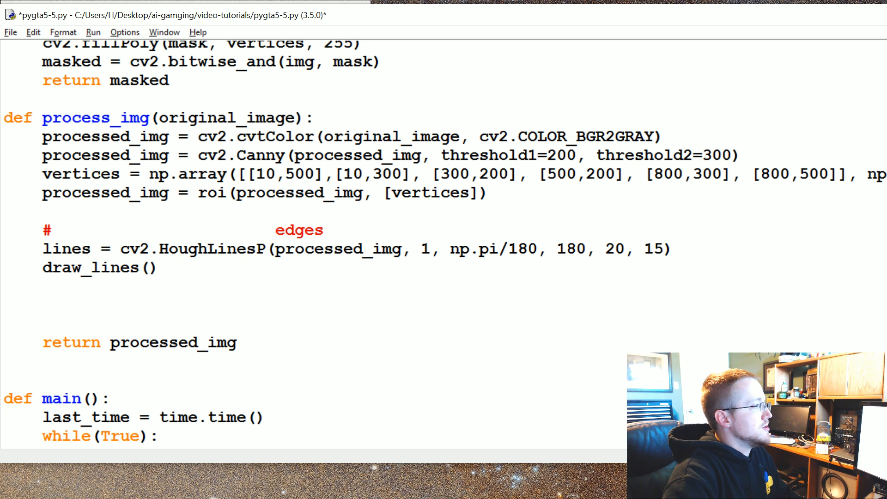
pyautogui.write('processed_img,')
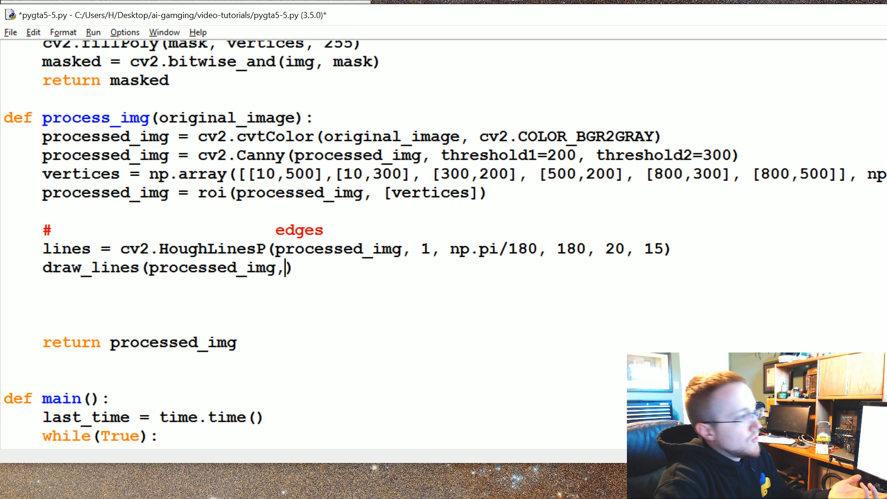
pyautogui.write('lines')
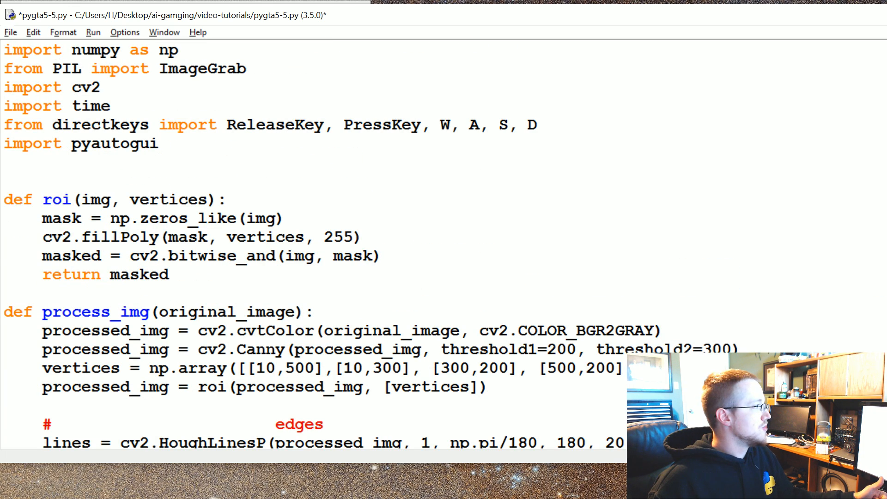
# - Define draw_lines(img, lines) below the imports with a for line in lines loop
pyautogui.click(171, 274)
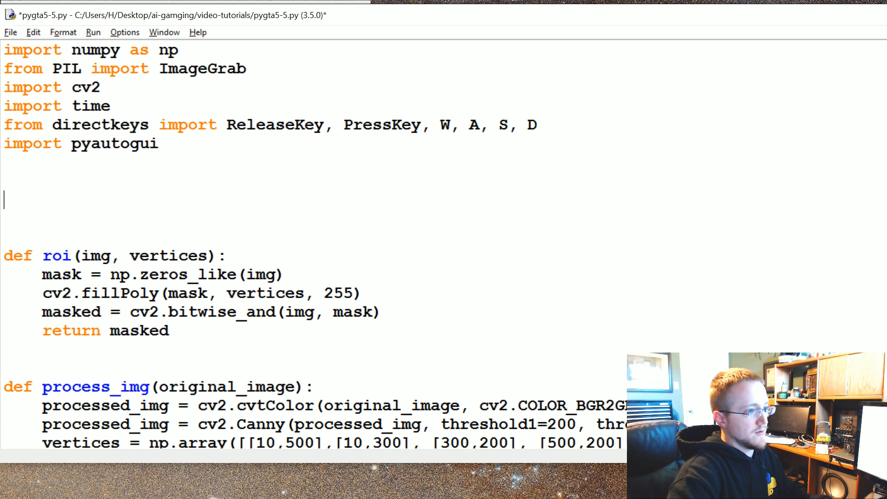
pyautogui.write('def draw_l')
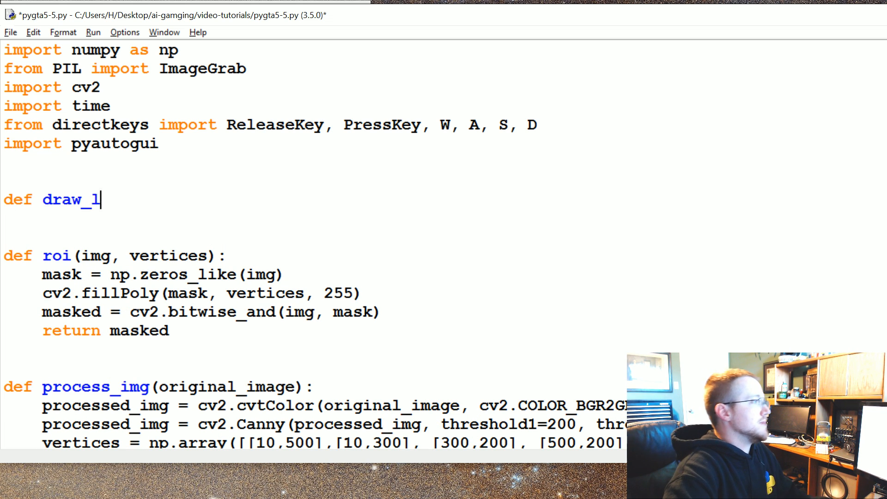
pyautogui.write('ines()')
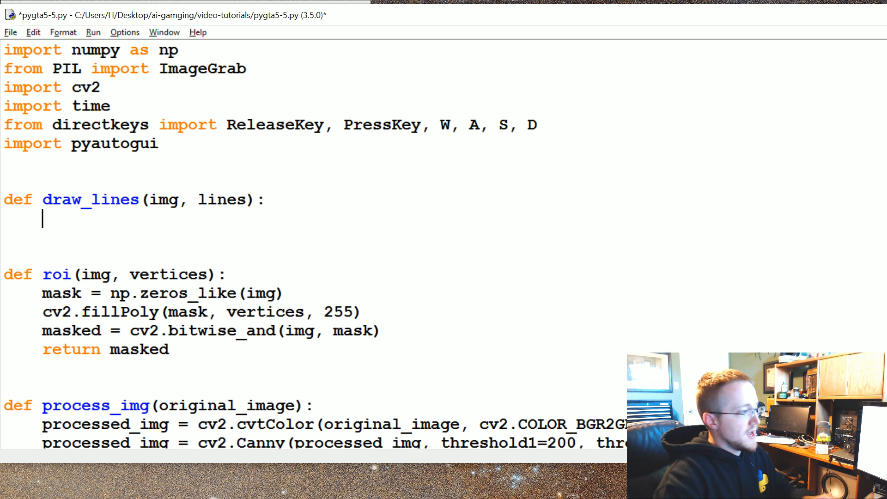
pyautogui.write('for line in lines:')
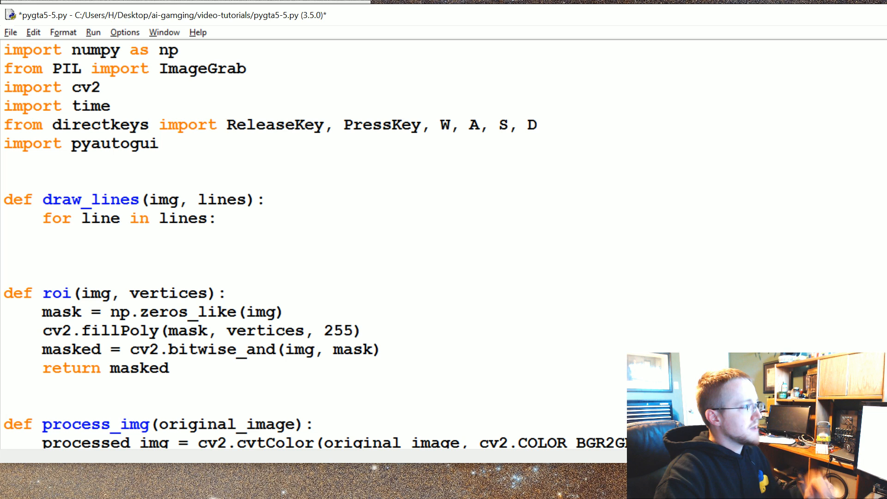
# - Sketch an example nested list of line coordinates like [[2,2,6,2]] inside the function
pyautogui.write('[]')
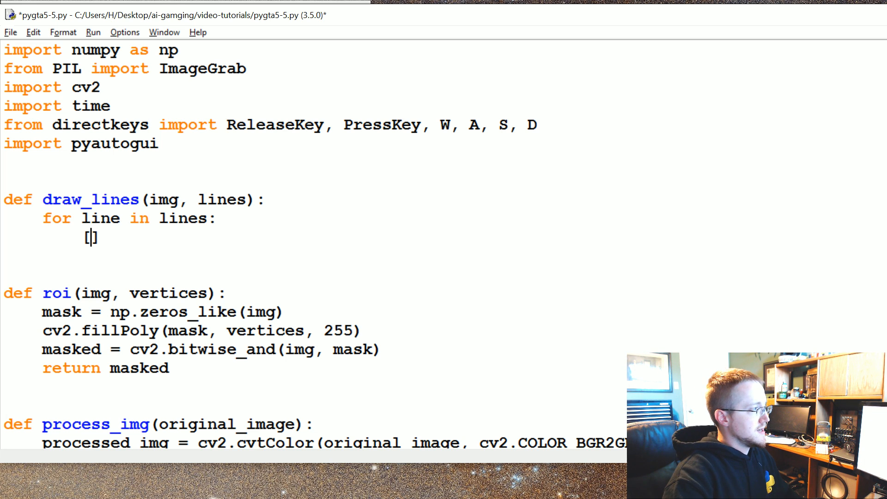
pyautogui.write('[]')
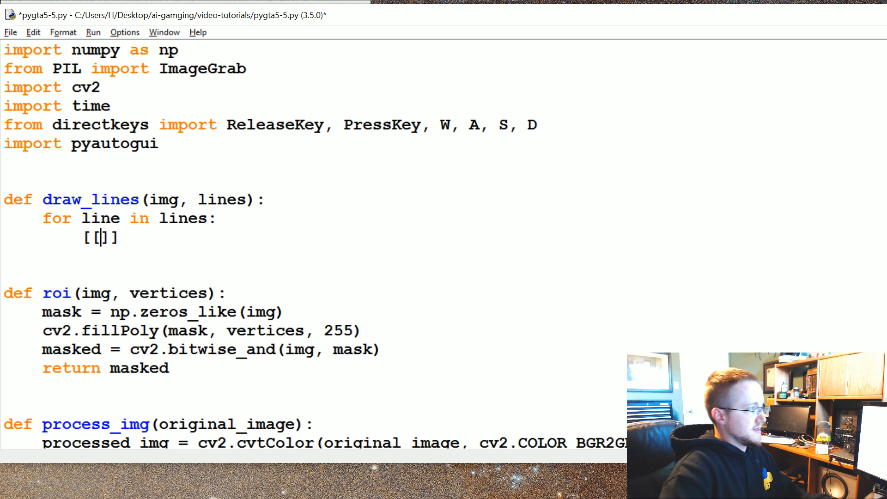
pyautogui.write('2,2,')
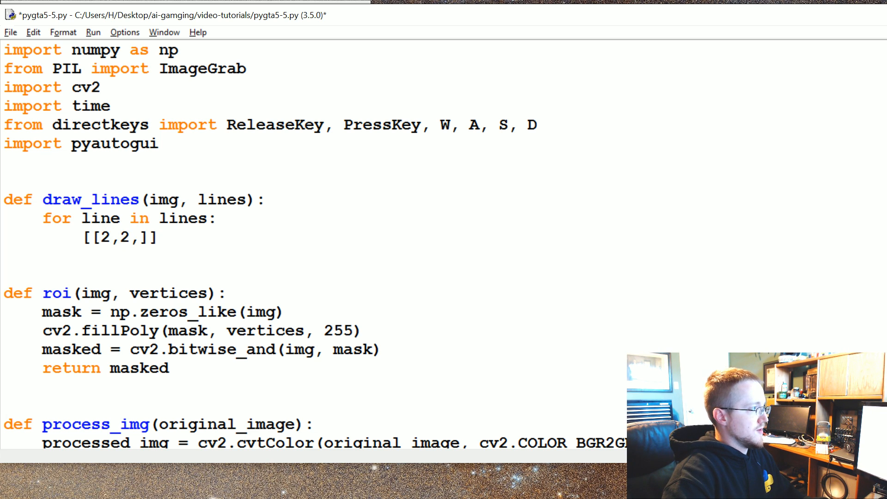
pyautogui.write('6,2')
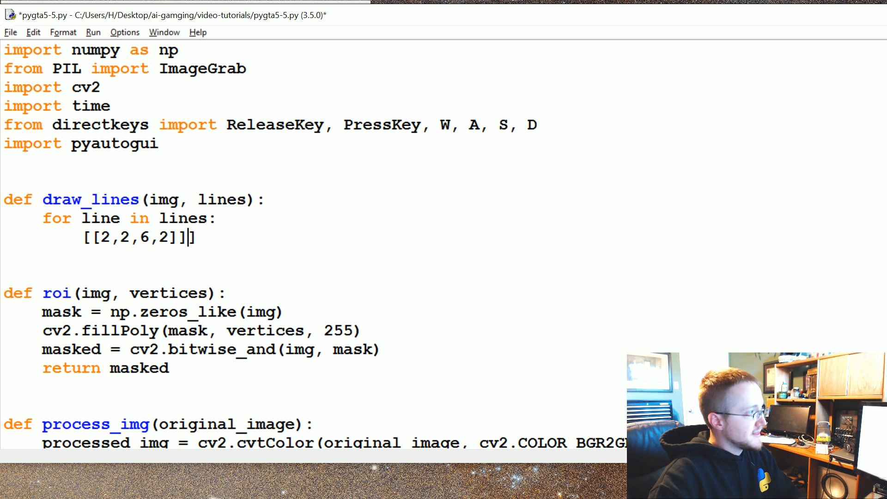
pyautogui.write('[')
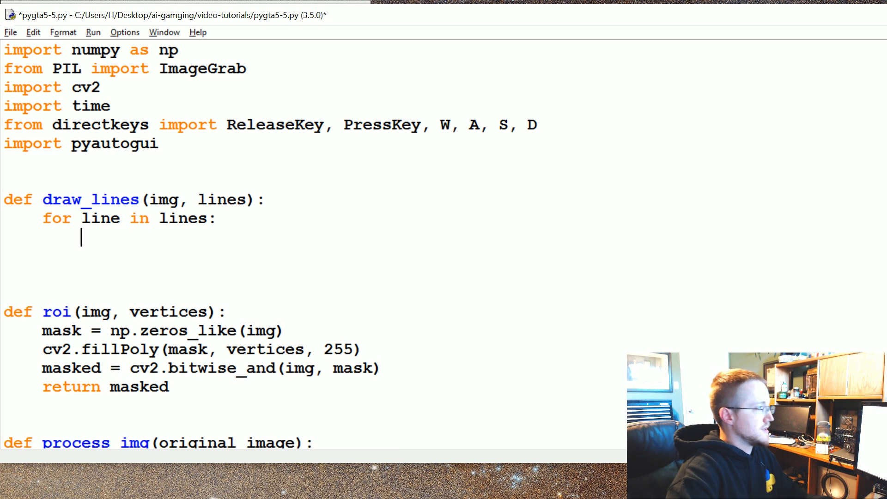
# - Add coords = line[0] and start cv2.line(img, (), ()) with empty point placeholders
pyautogui.write('coords =')
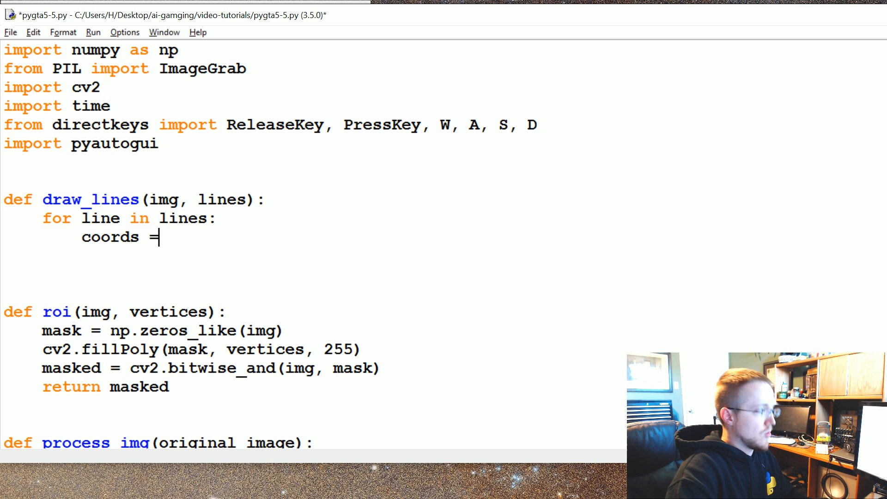
pyautogui.write('line[]')
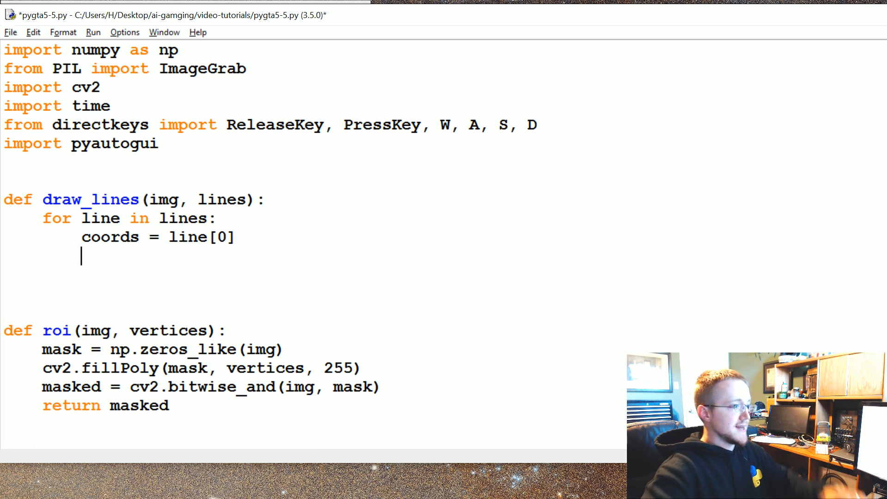
pyautogui.write('cv2.')
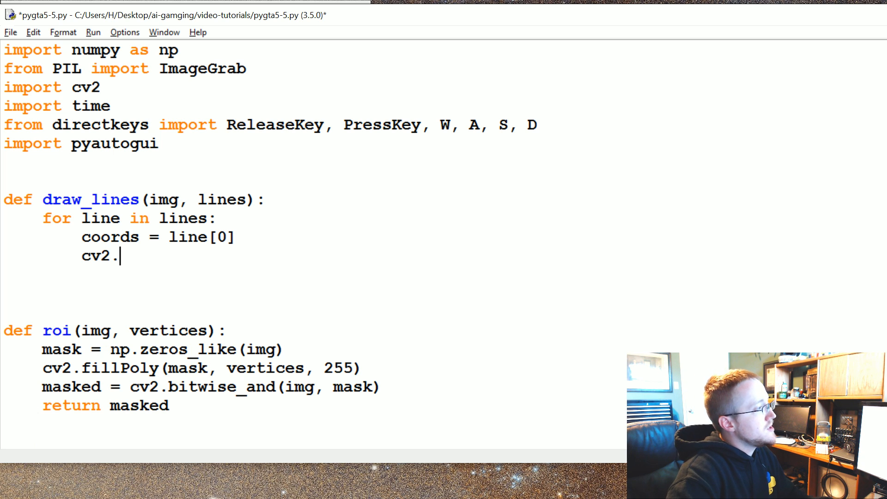
pyautogui.write('line')
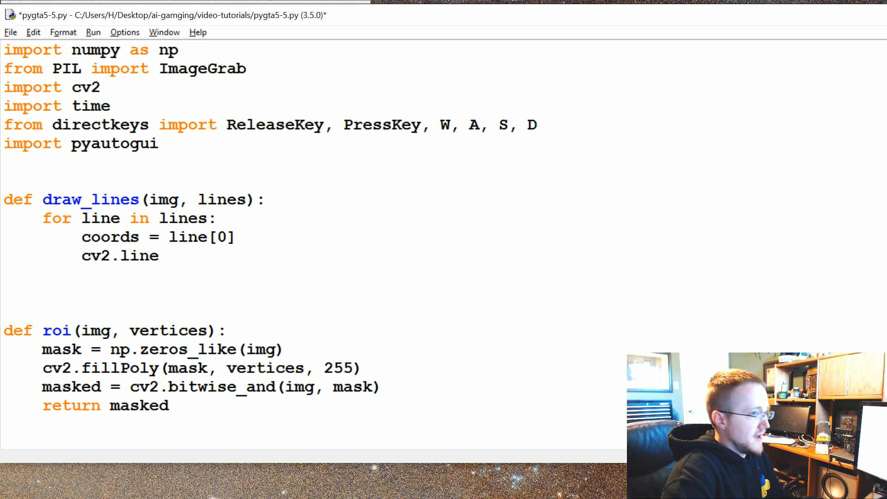
pyautogui.write('(img)')
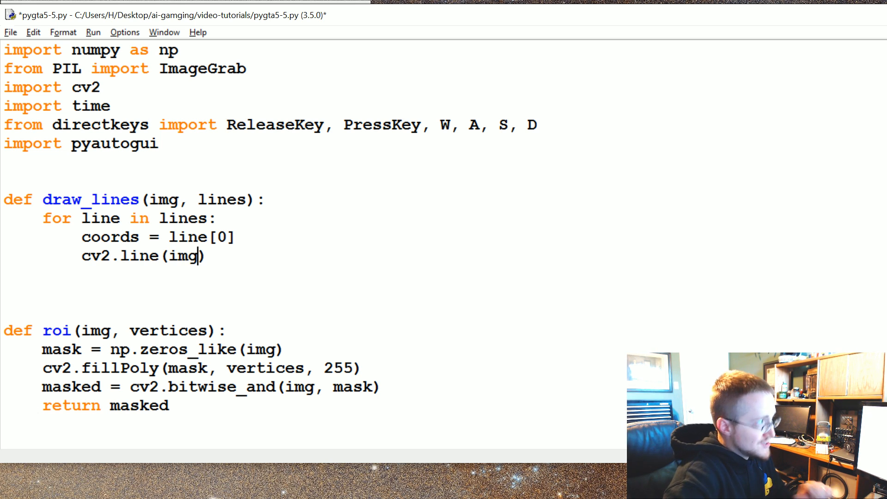
pyautogui.write(',')
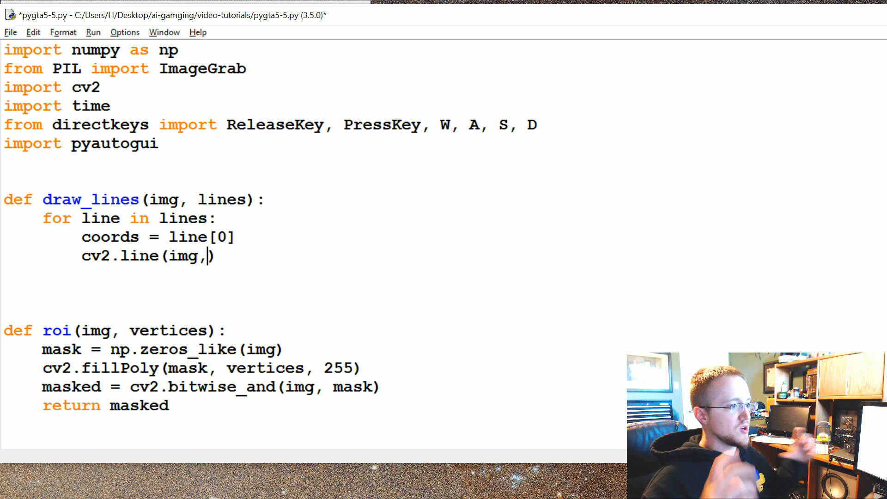
pyautogui.write('()')
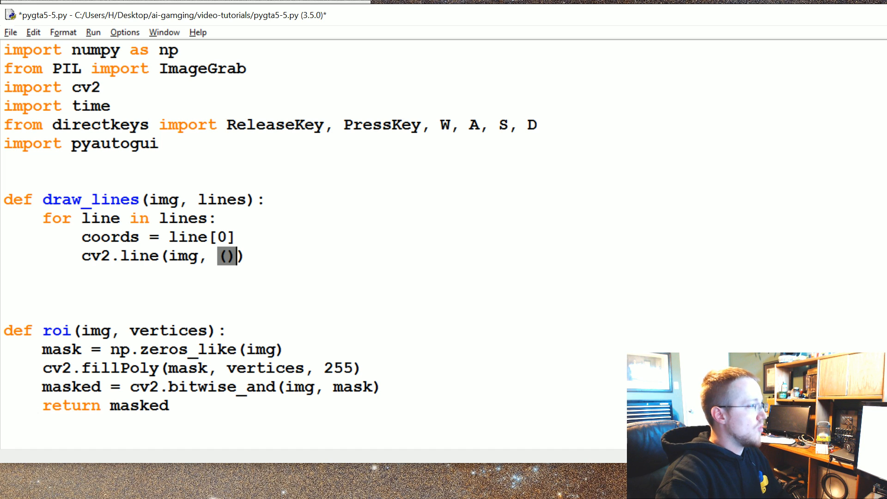
pyautogui.write(', ()')
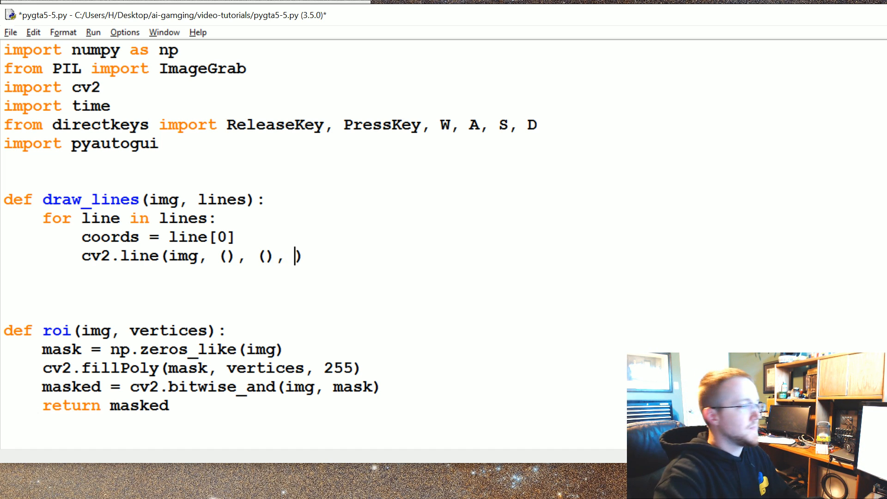
# - Give cv2.line a white colour of [255,255,255] and thickness 3
pyautogui.write('[')
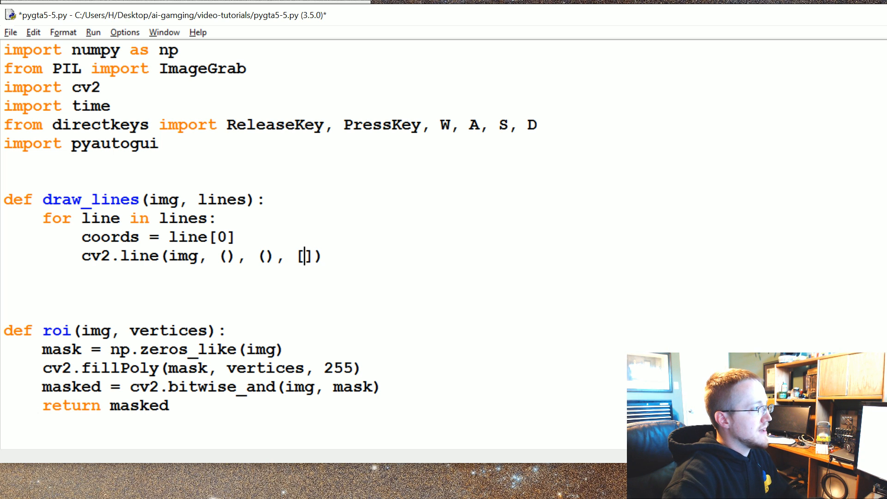
pyautogui.write('255,255,255')
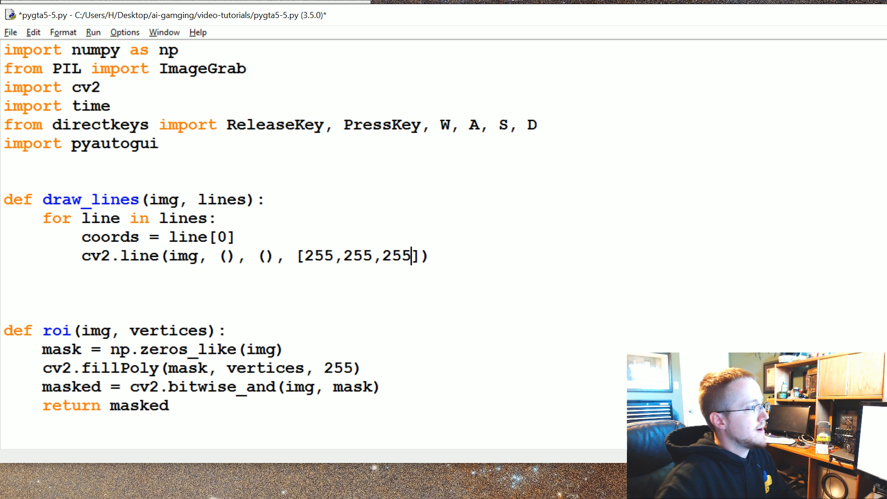
pyautogui.write(', )')
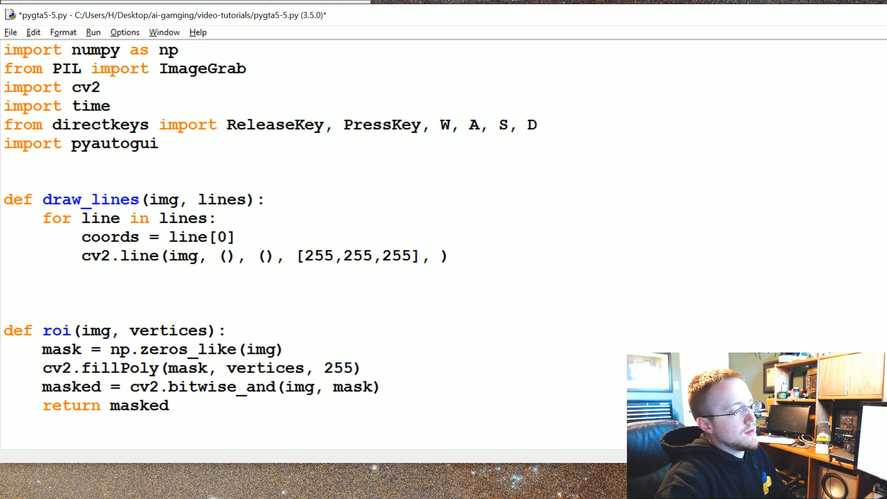
pyautogui.write('3')
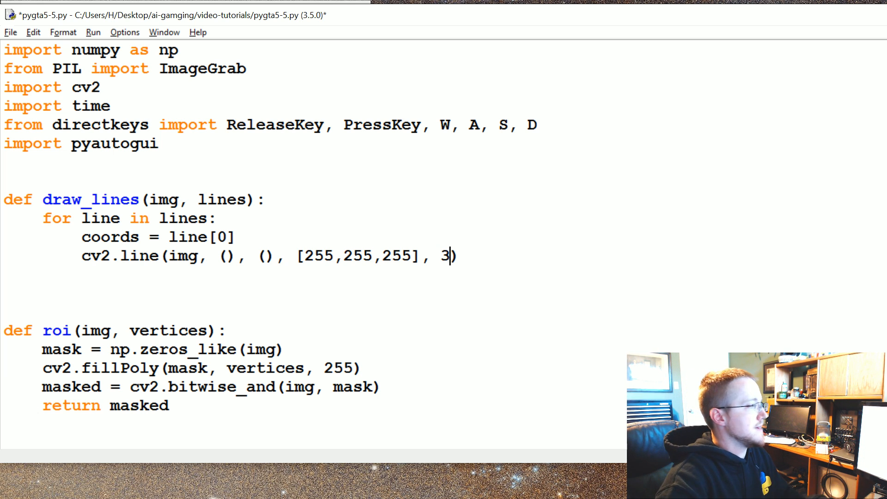
pyautogui.click(226, 256)
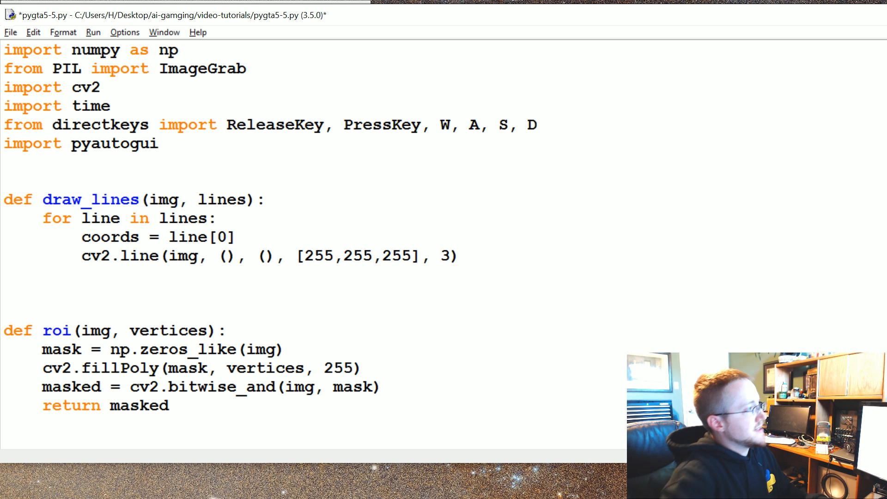
# - Fill the line points as (coords[0],coords[1]) and (coords[2],coords[3]) and save the script
pyautogui.write('coords')
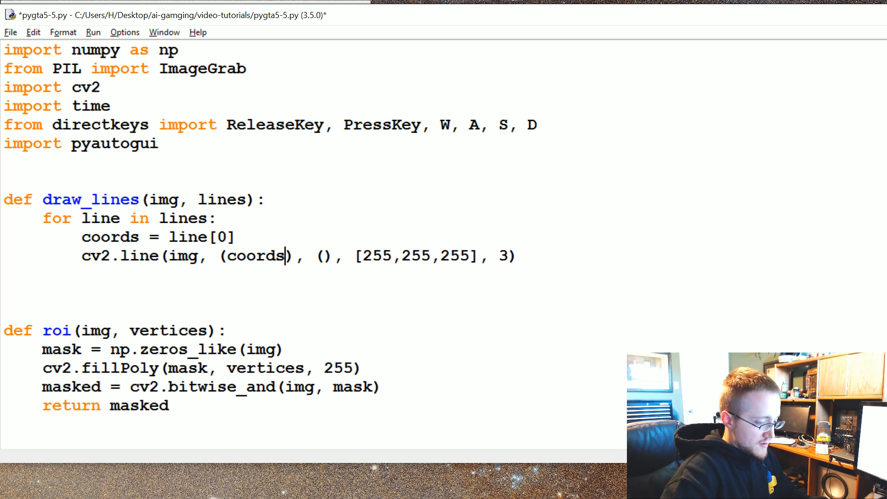
pyautogui.write('[0]')
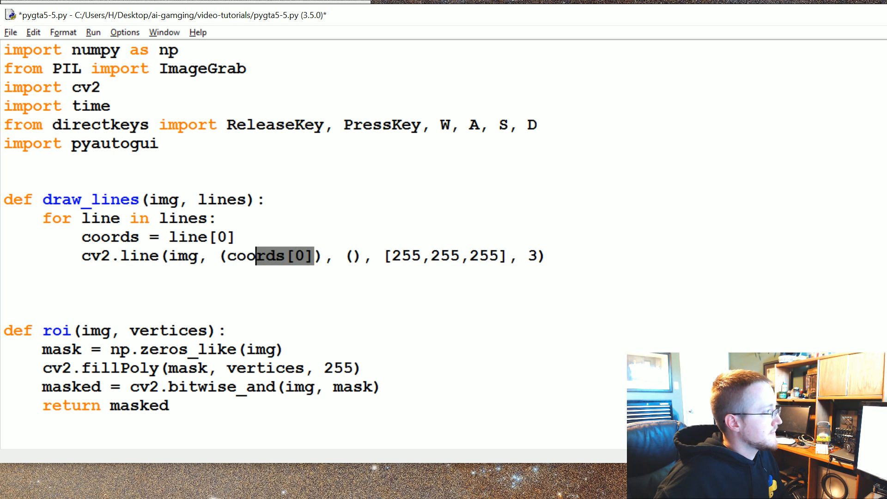
pyautogui.write(',')
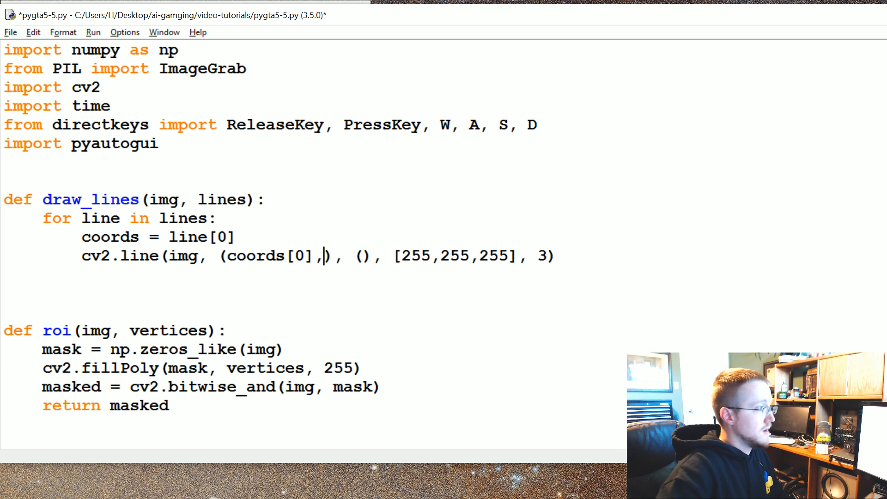
pyautogui.write('coords[1])')
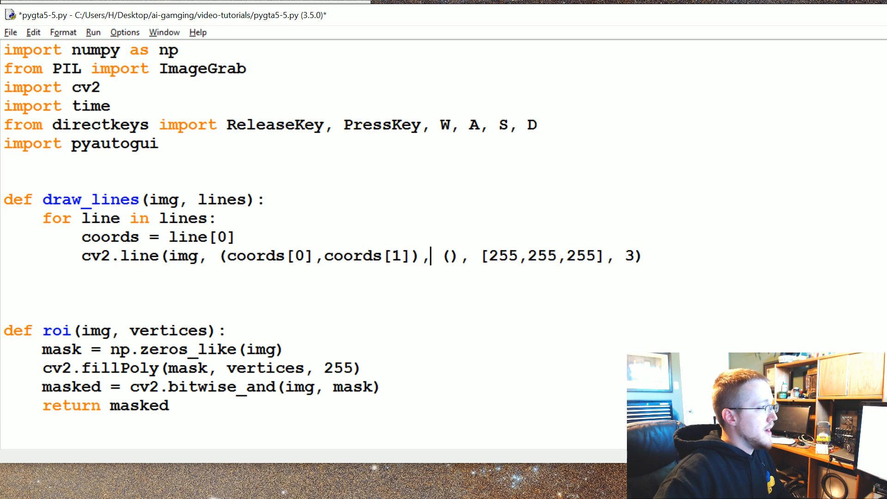
pyautogui.write('(coords[2]')
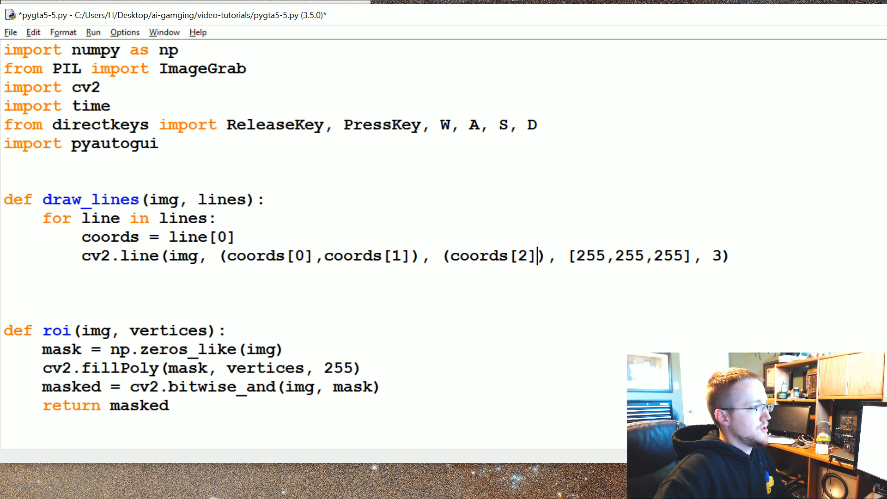
pyautogui.write(',coords[0]')
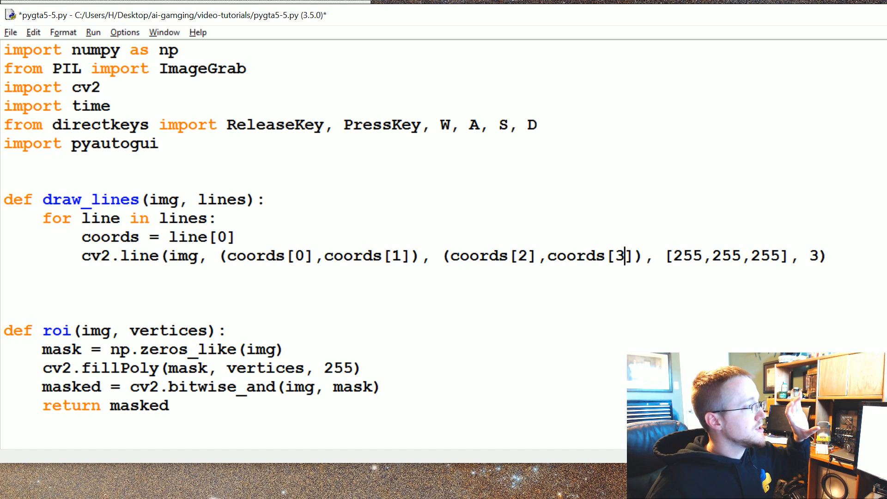
pyautogui.press('Enter')
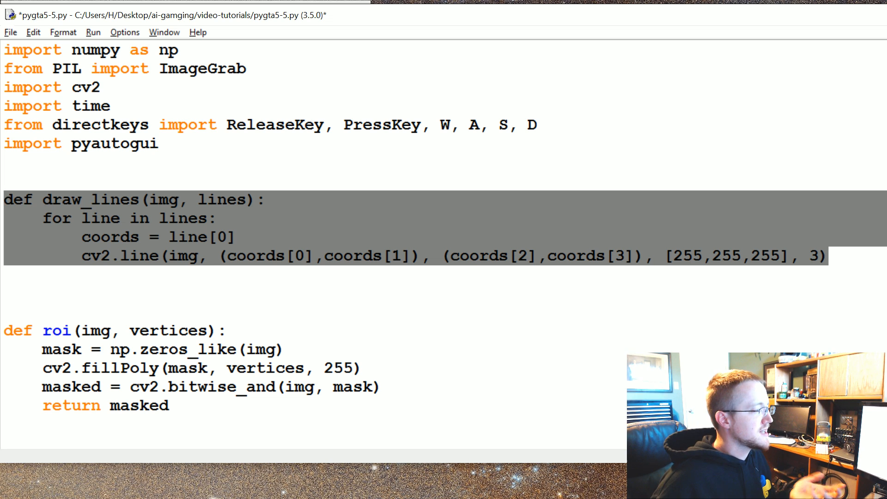
pyautogui.scroll(-3)
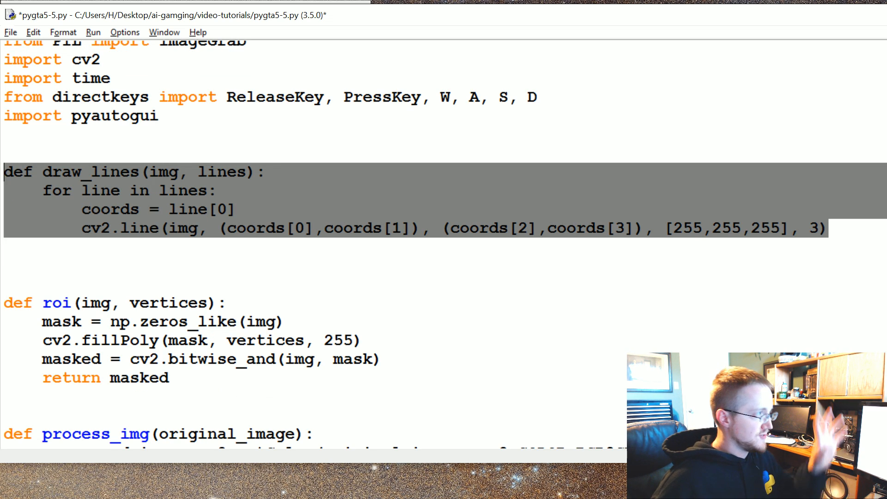
pyautogui.scroll(-3)
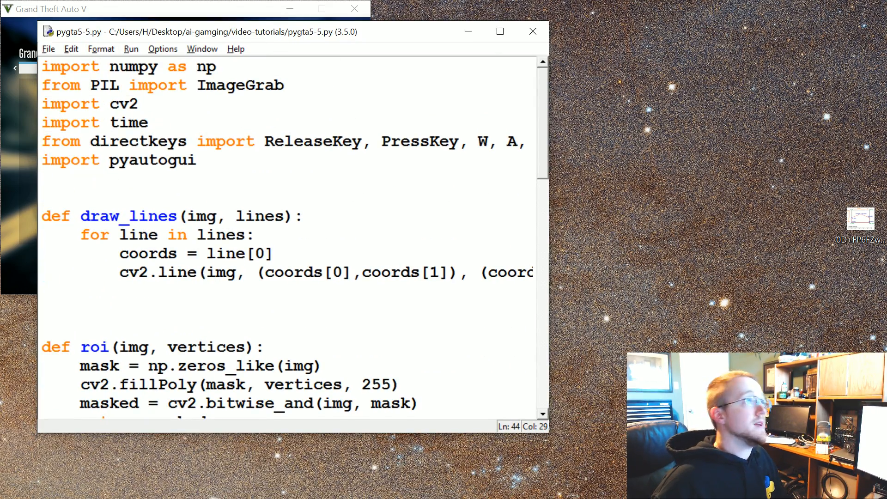
# - Surround the draw_lines for loop with try: and except: pass
pyautogui.write('t')
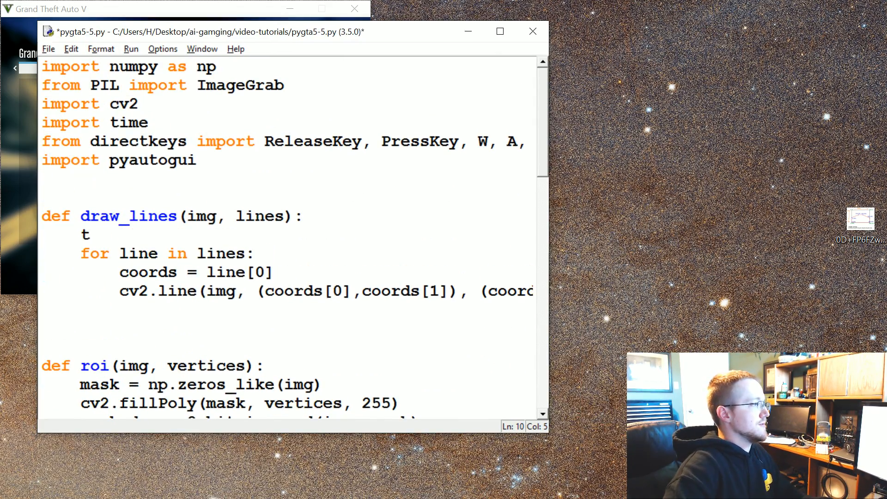
pyautogui.write('ry:')
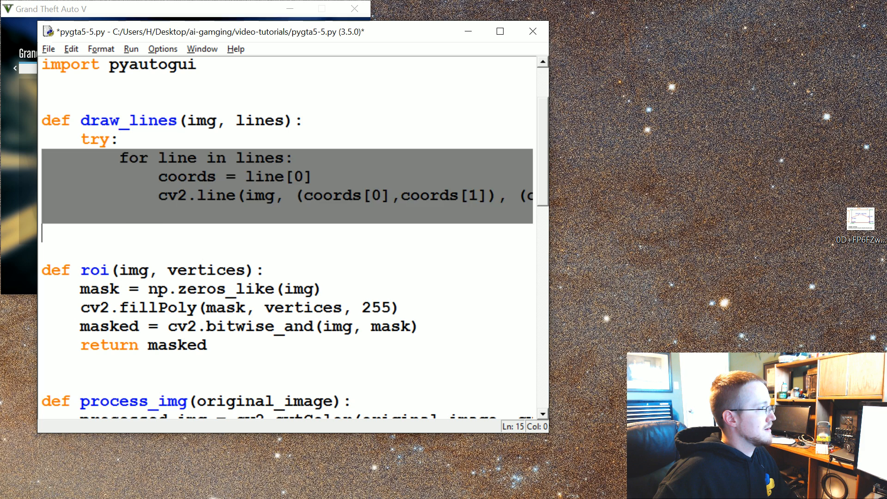
pyautogui.write('exc')
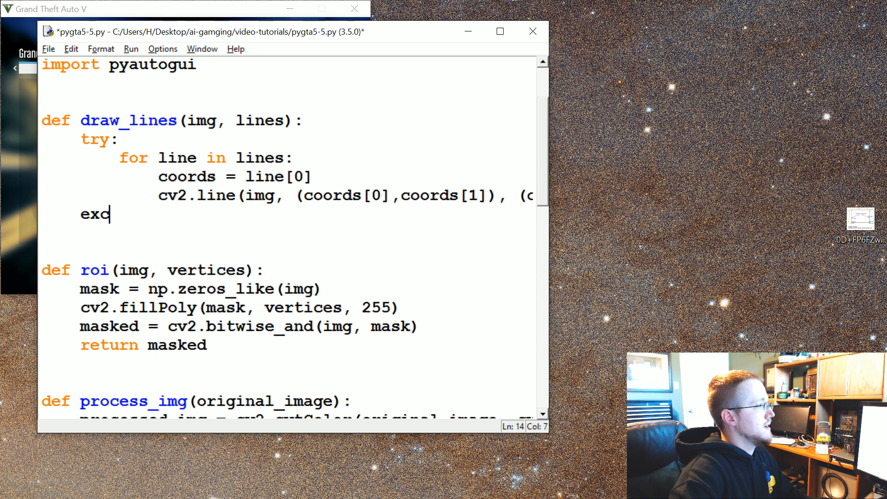
pyautogui.write('ept:')
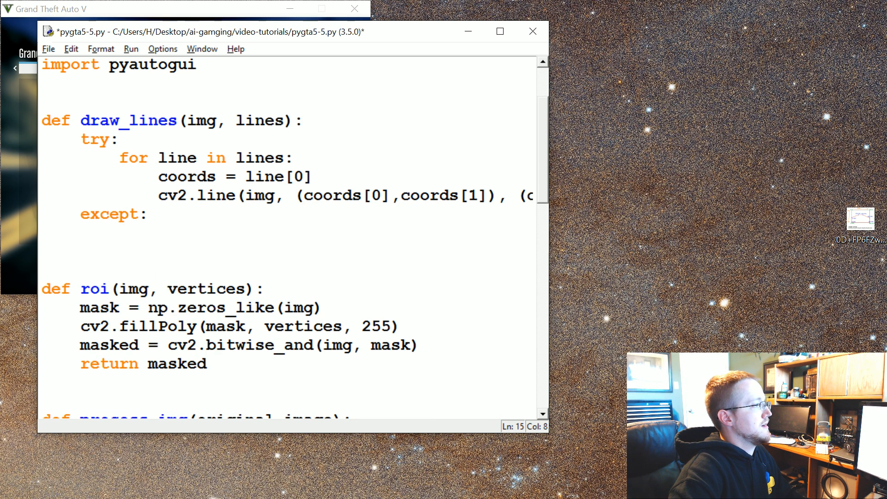
pyautogui.write('pass')
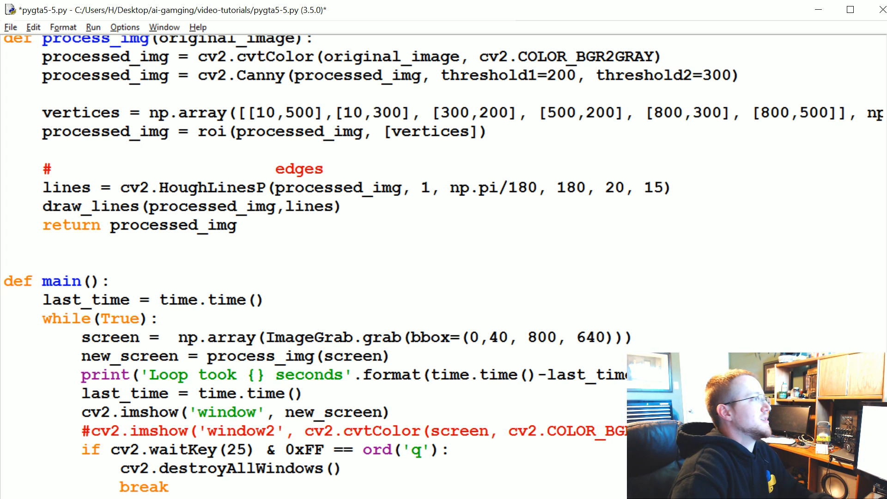
# - Write cv2.GaussianBlur(processed_img, ()) below the Canny line, clearing stray brackets
pyautogui.write('processed_ium')
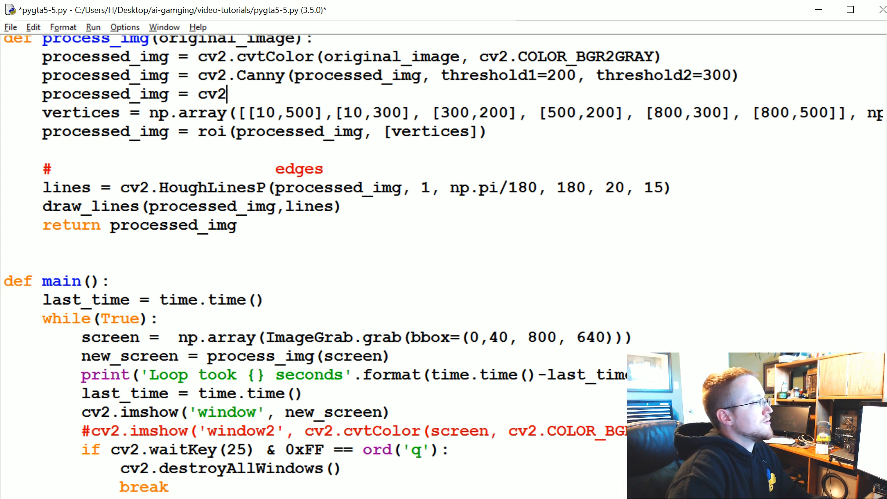
pyautogui.write('.')
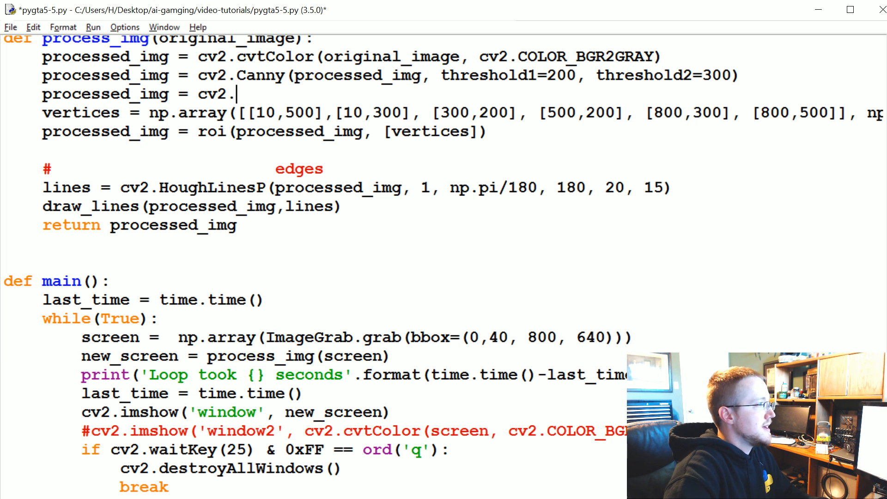
pyautogui.write('GaussianBlu')
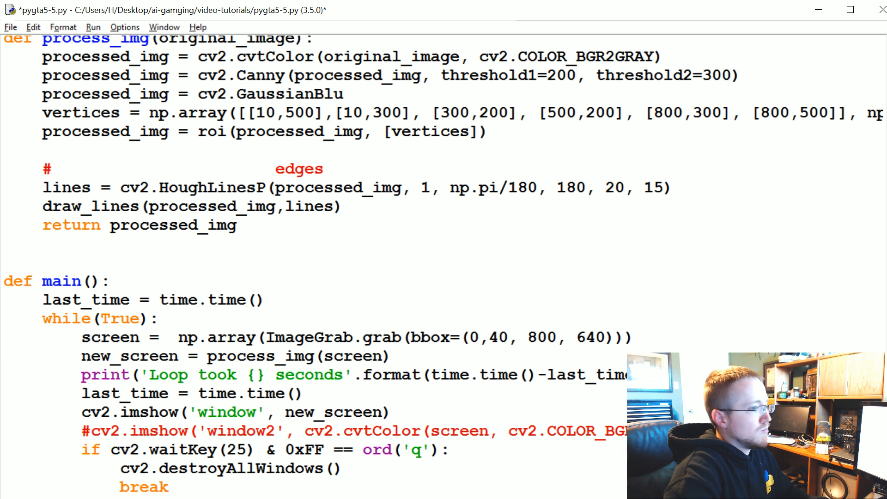
pyautogui.write('r()')
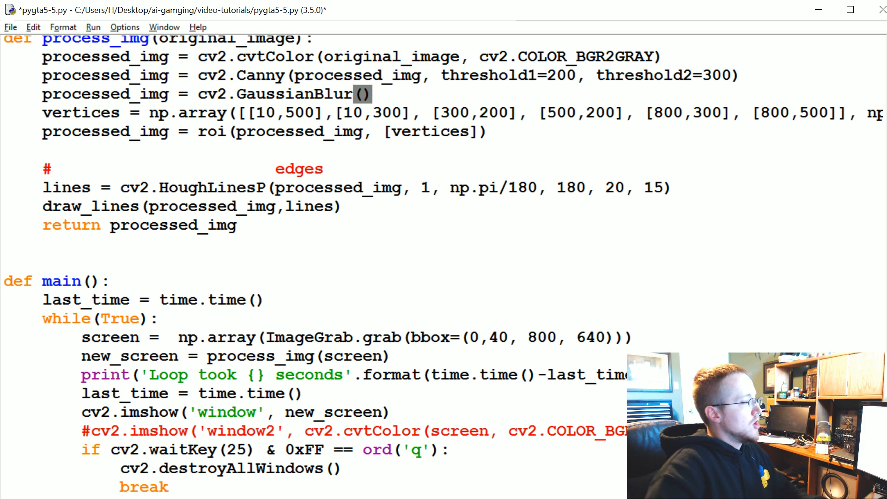
pyautogui.write('processed')
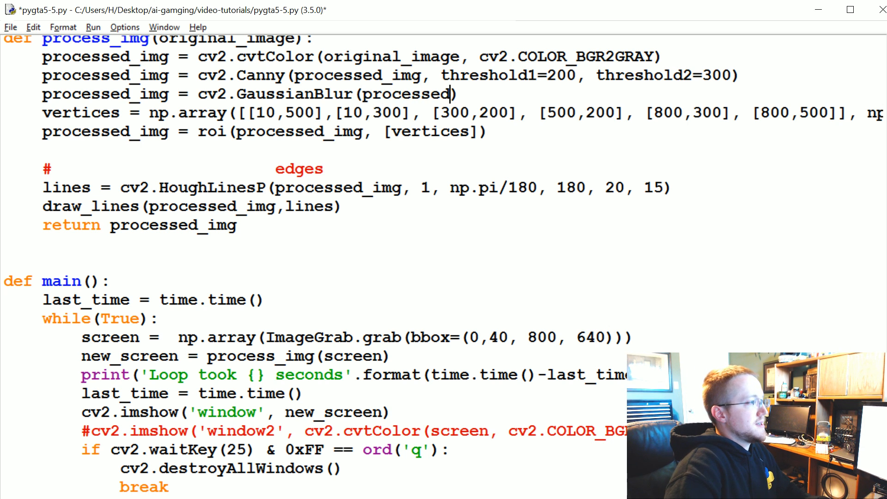
pyautogui.write('_img, [p')
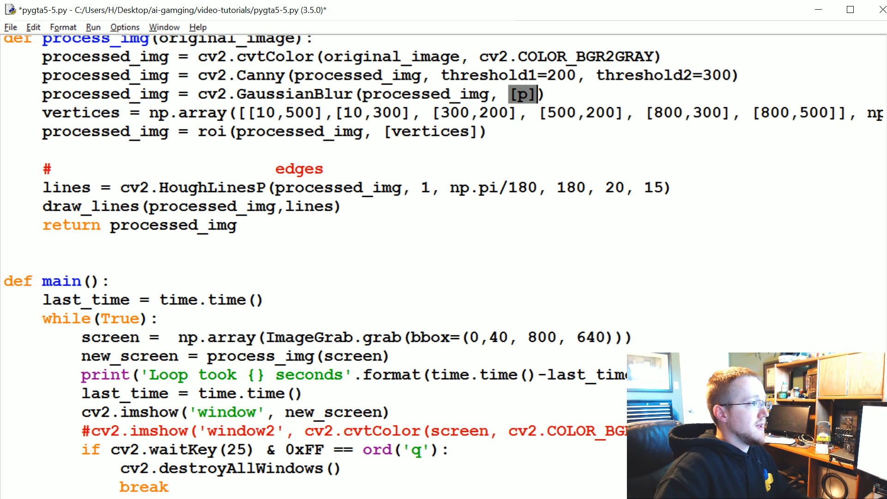
pyautogui.press('Backspace')
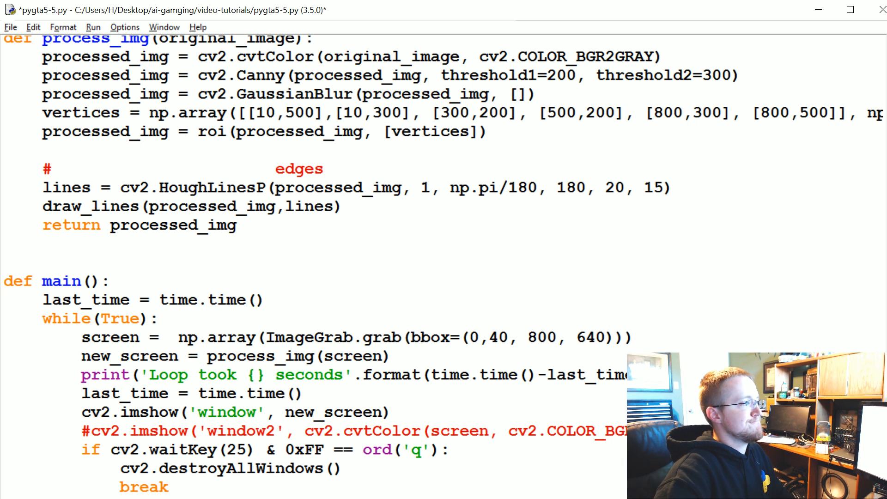
pyautogui.press('Backspace')
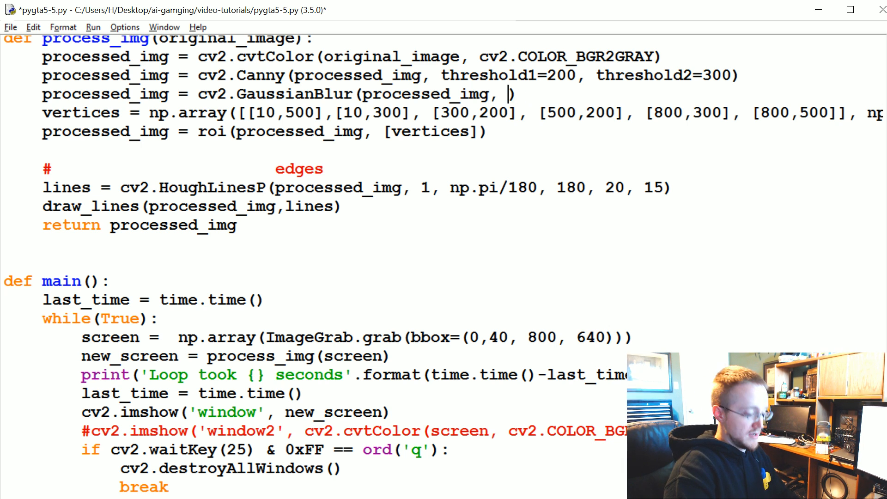
pyautogui.write('()')
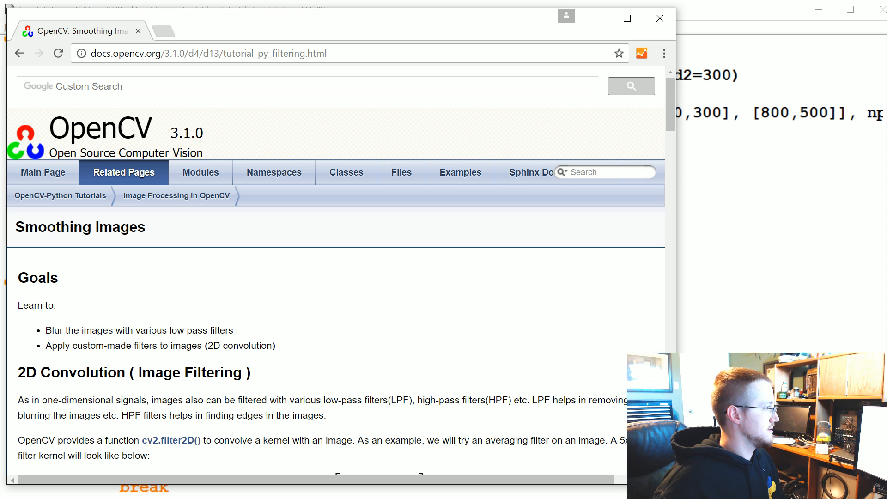
# - Search the Smoothing Images page for "gaussian" to reach the Gaussian Blurring example
pyautogui.write('gaussia')
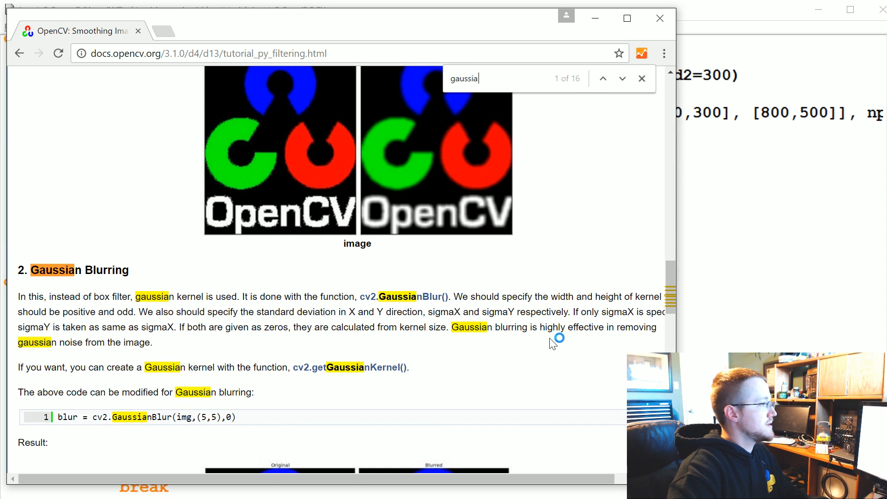
pyautogui.write('n')
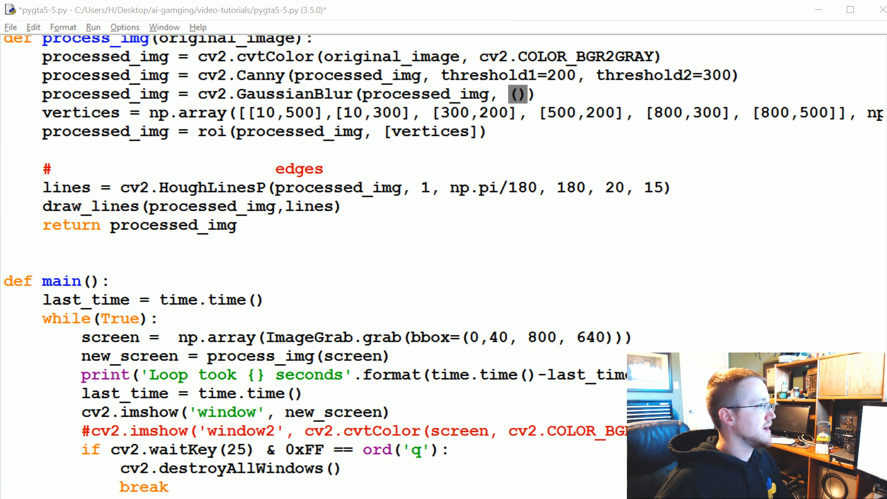
# - Fill the GaussianBlur kernel as (5,5) with a trailing comma, checking the docs example
pyautogui.write('5,5')
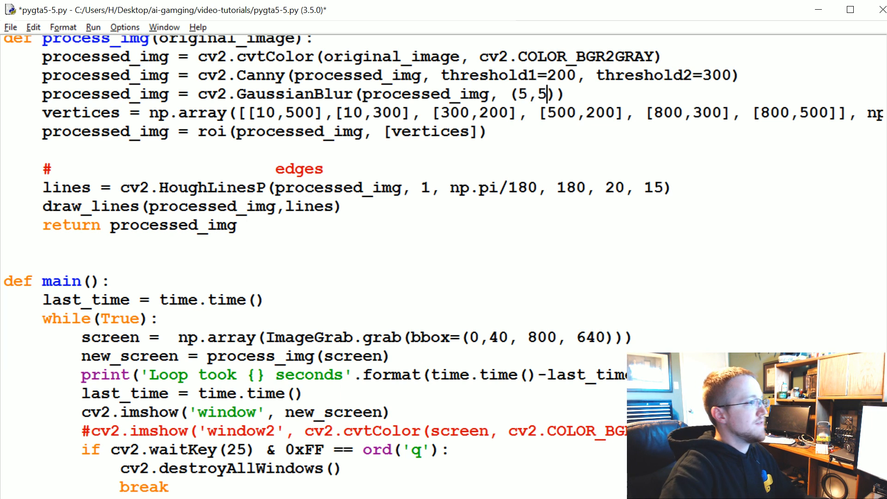
pyautogui.write(',')
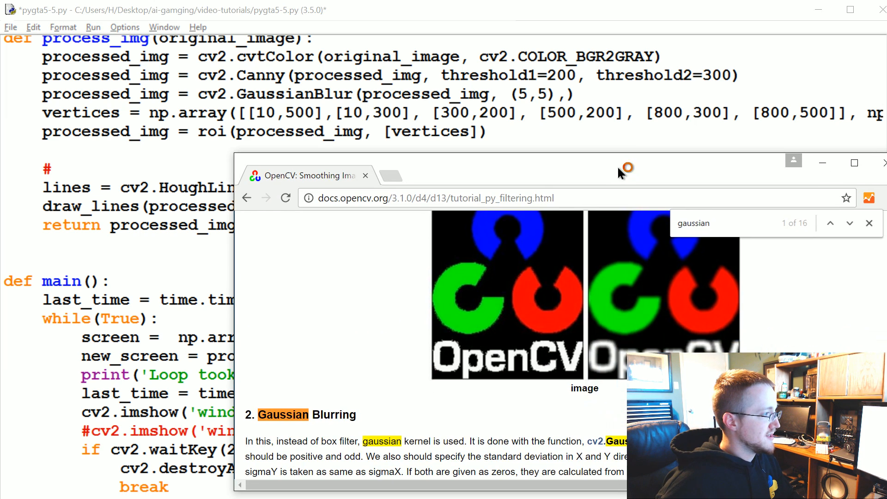
pyautogui.scroll(-3)
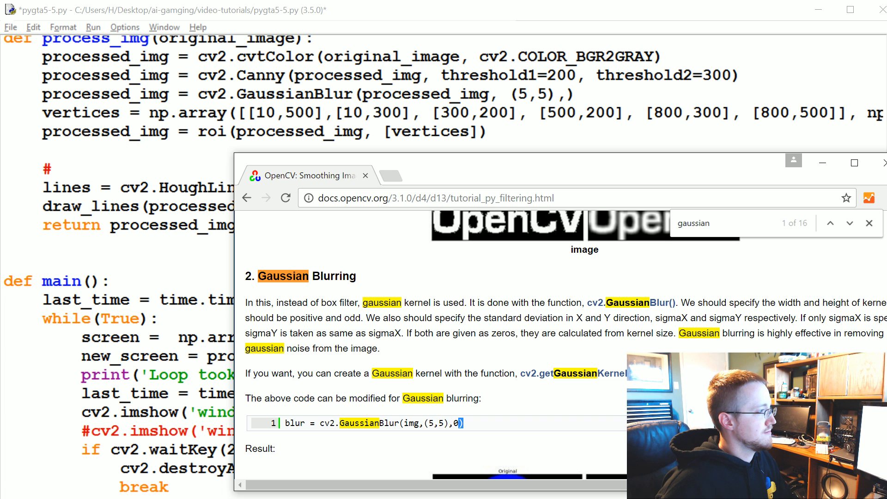
pyautogui.scroll(-3)
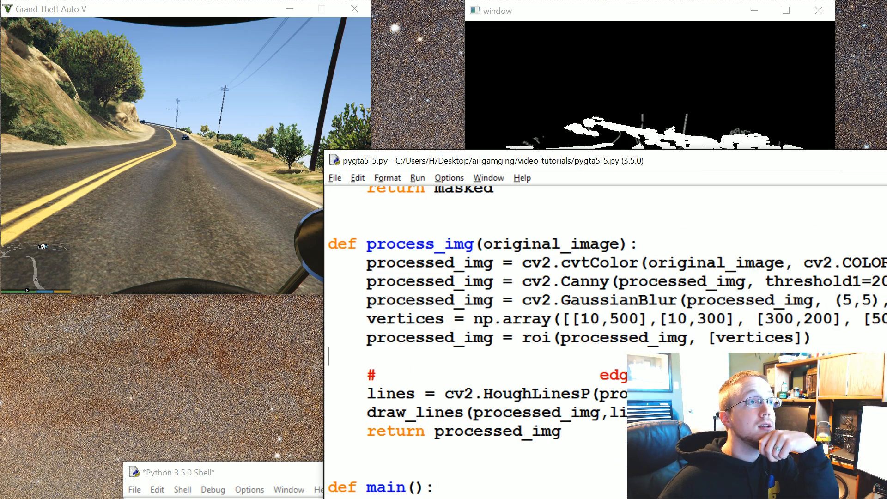
# - Change a HoughLinesP numeric argument to 5, rerun, and refocus GTA V to drive
pyautogui.moveTo(509, 160); pyautogui.dragTo(304, 100)
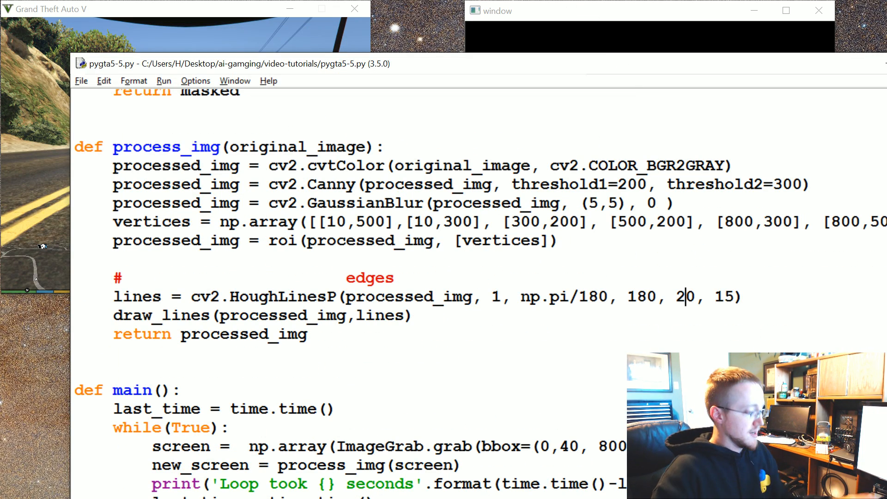
pyautogui.write('5')
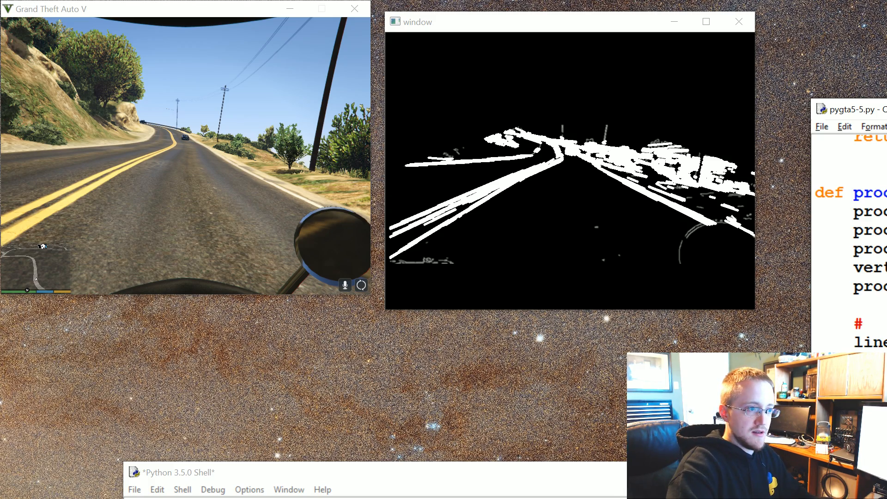
pyautogui.click(739, 21)
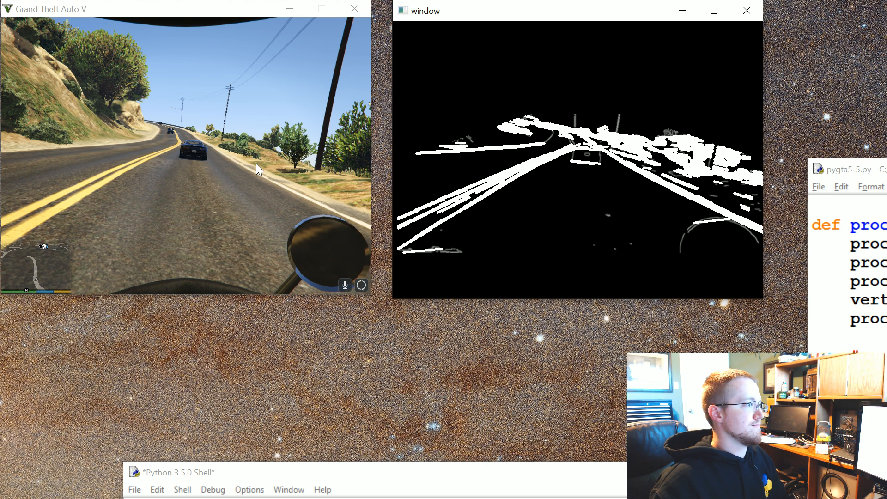
pyautogui.moveTo(553, 474)
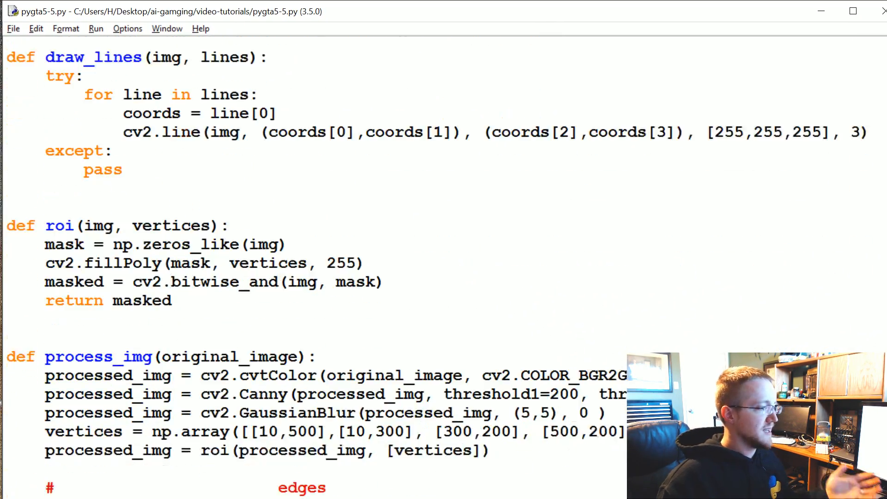
# - Review the HoughLinesP(processed_img, 1, np.pi/180, 180, 20, 15) call in process_img
pyautogui.scroll(-3)
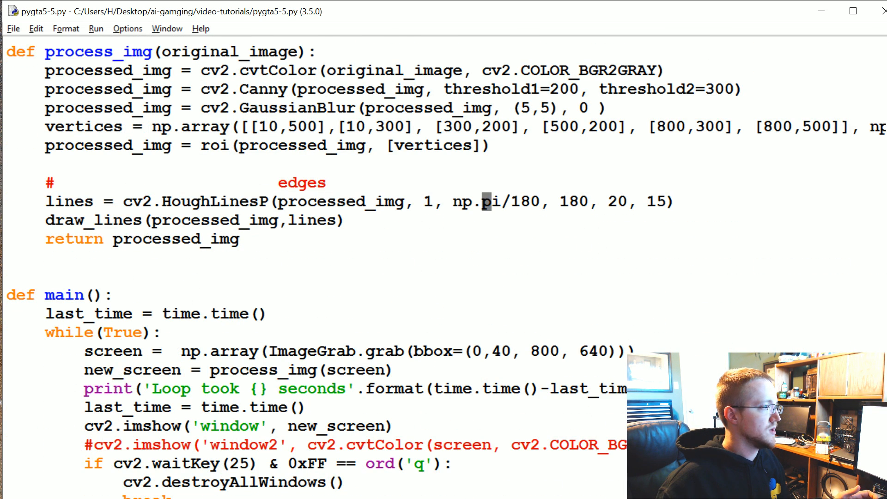
pyautogui.doubleClick(572, 201)
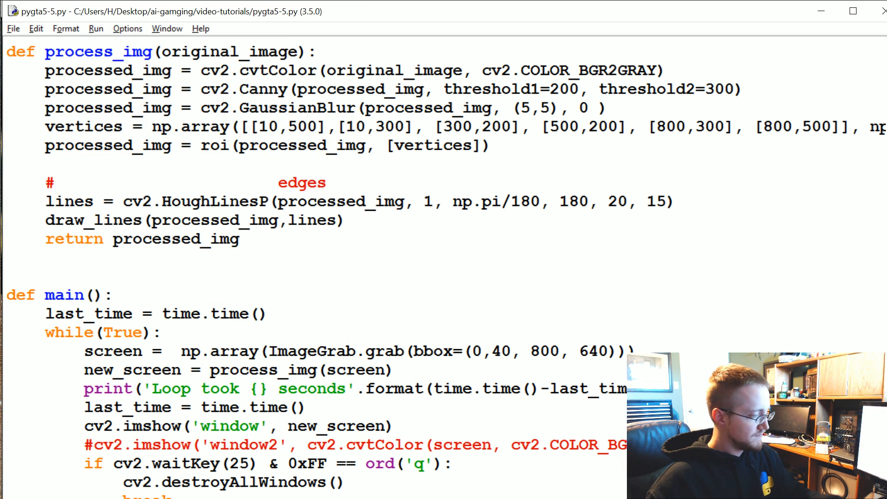
# - Run the module to log ~0.2 s loop timings, then close the shell to stop it
pyautogui.press('F5')
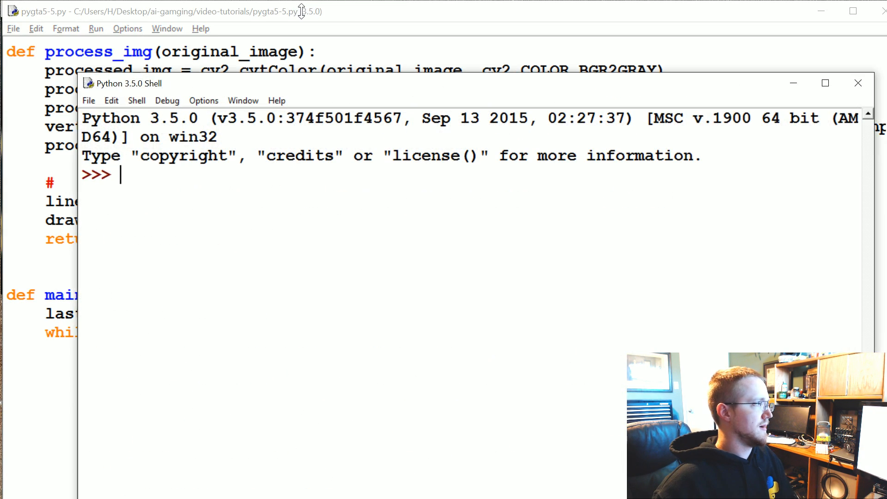
pyautogui.press('F5')
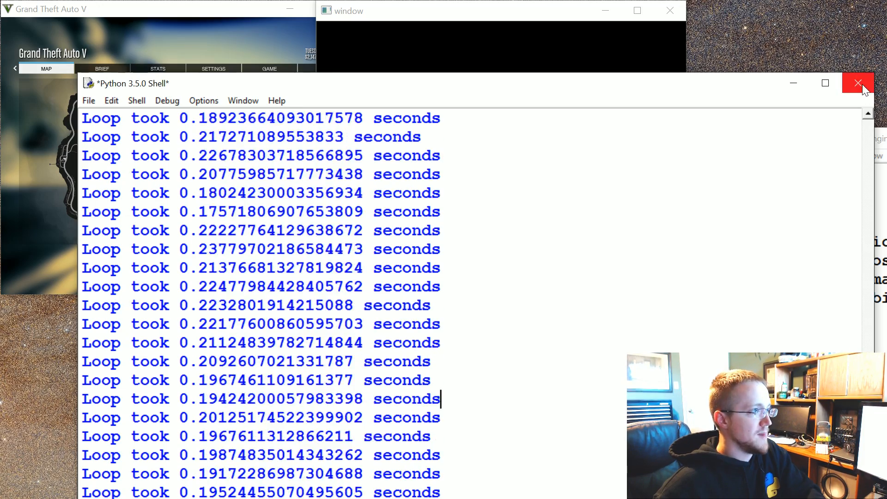
pyautogui.click(857, 83)
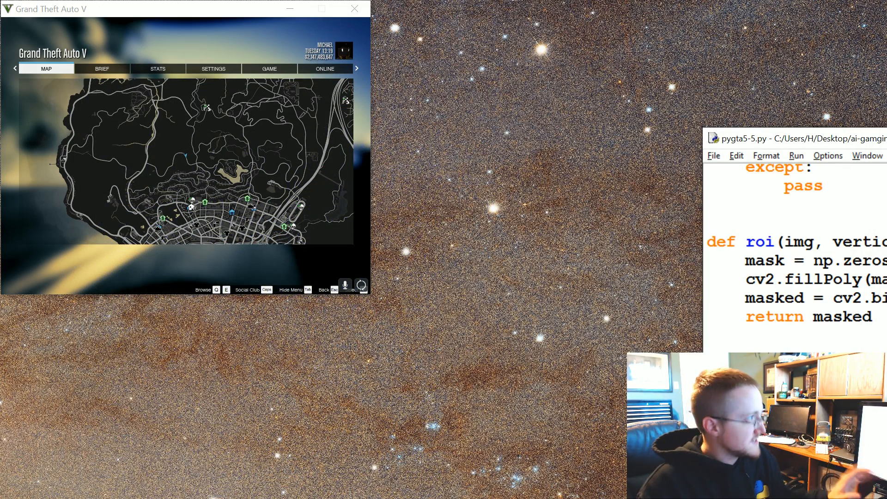